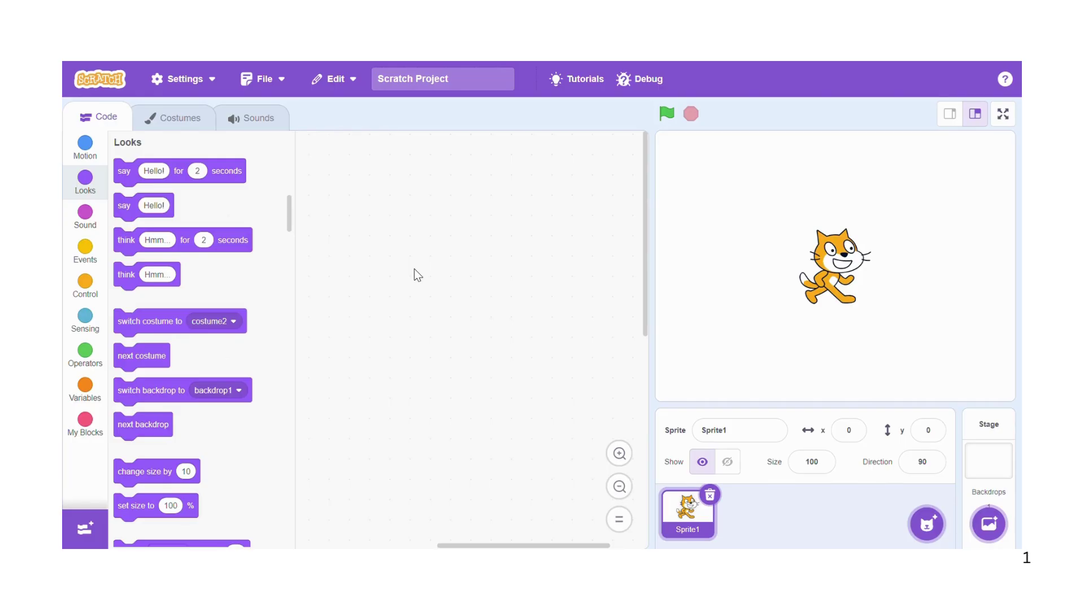
mouse_move(409, 271)
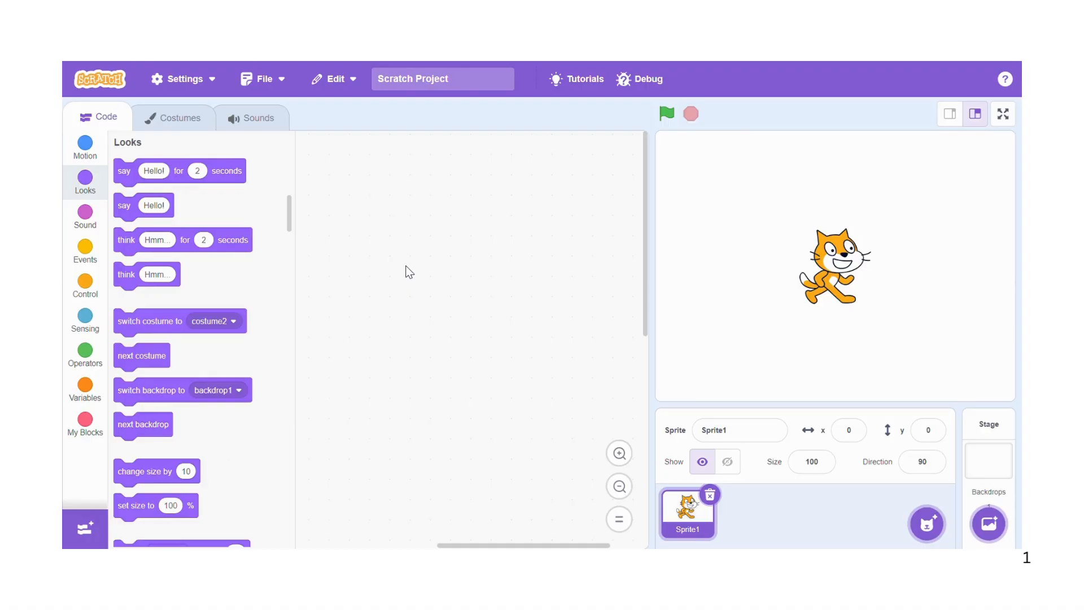
mouse_move(583, 309)
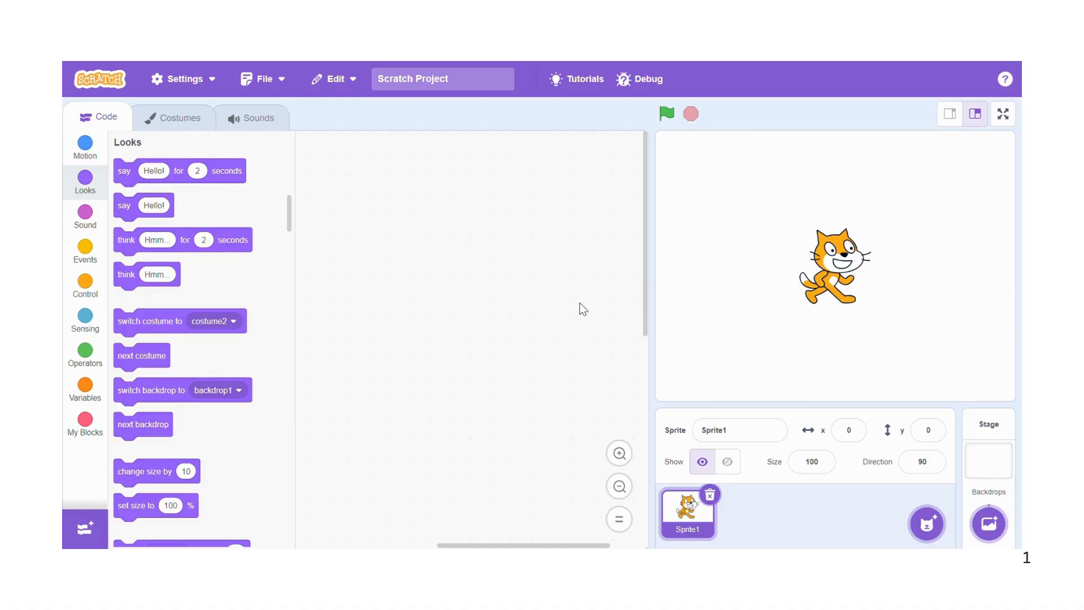
mouse_move(726, 304)
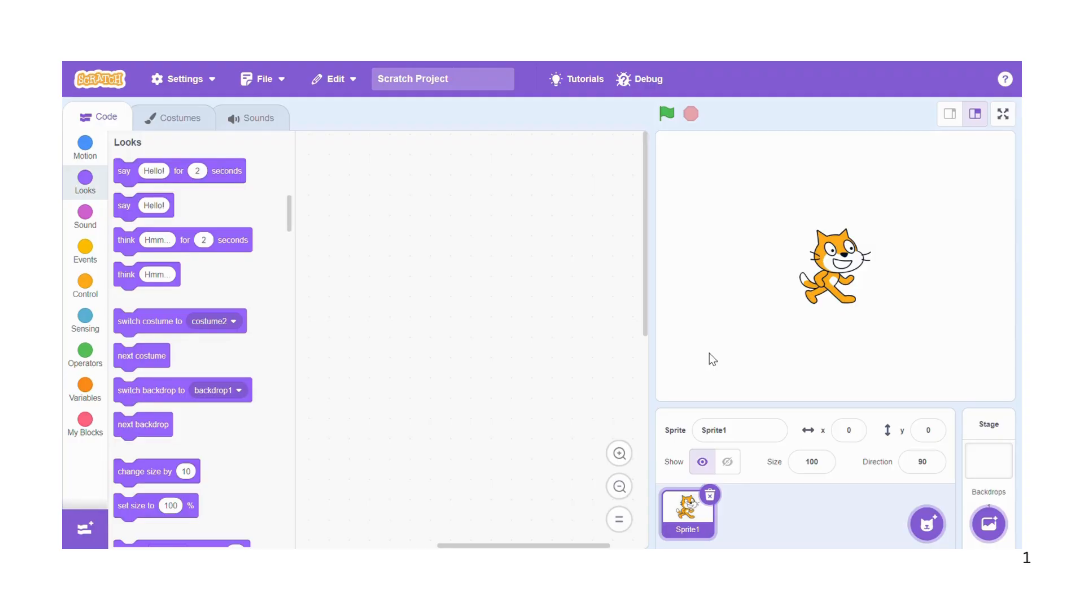
mouse_move(843, 272)
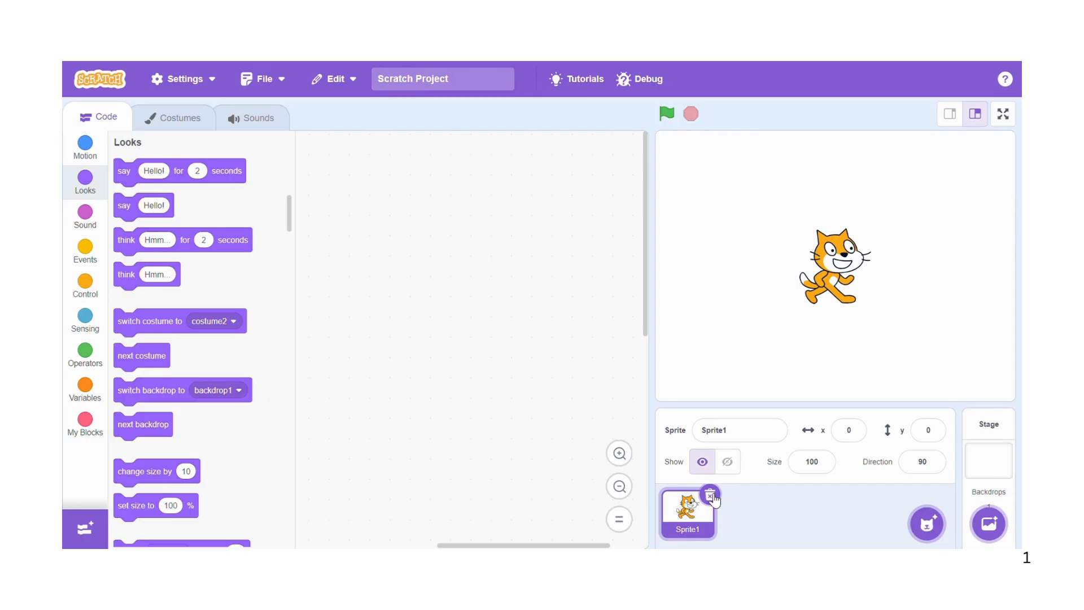
Delete the default cat sprite and add the Balloon1 sprite from the library
click(710, 496)
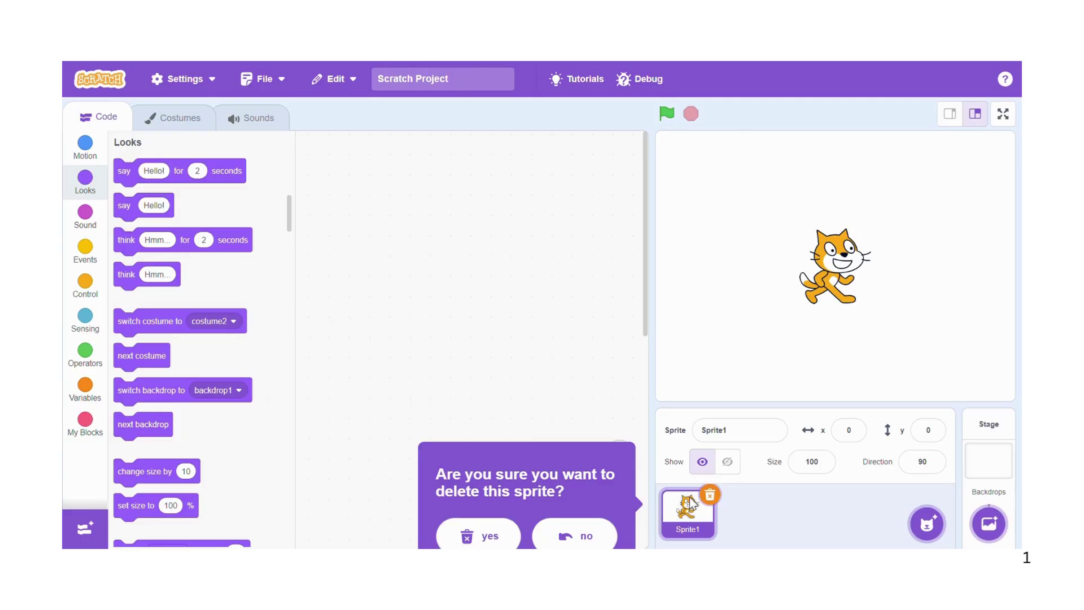
click(479, 536)
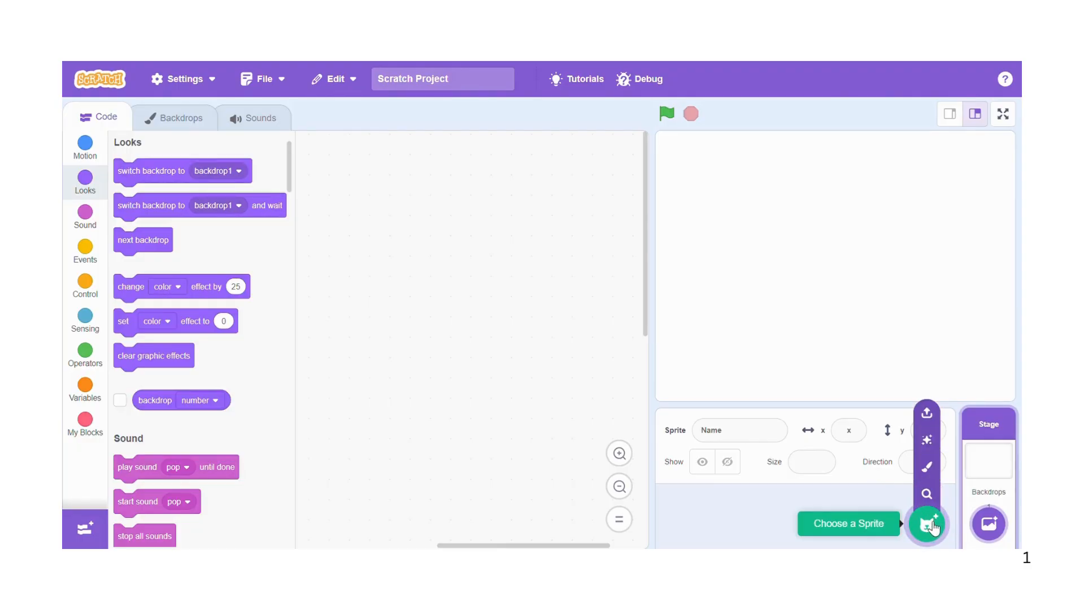
click(927, 524)
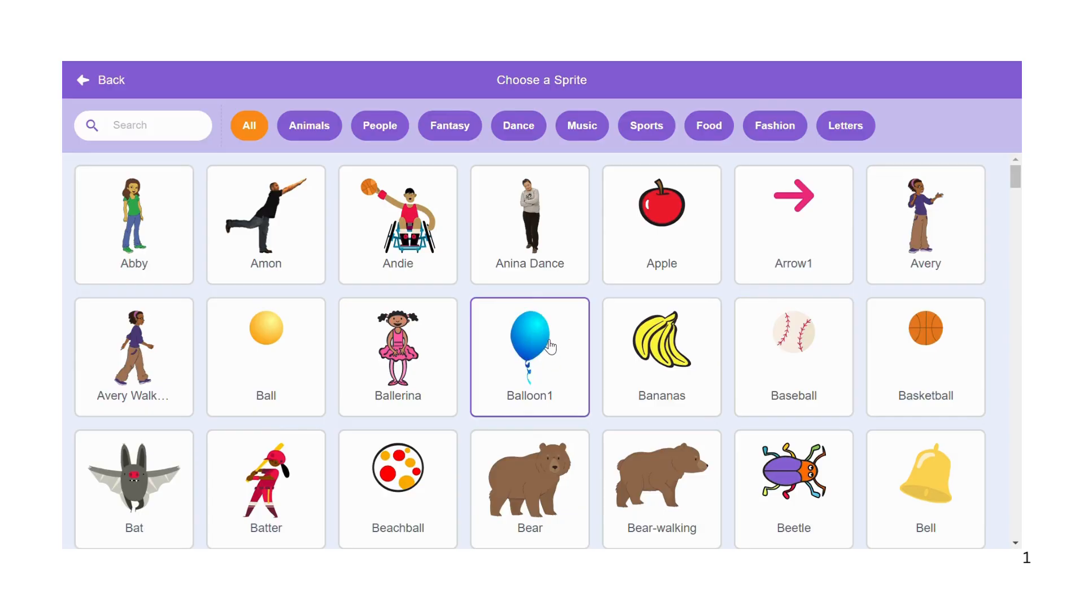
click(530, 345)
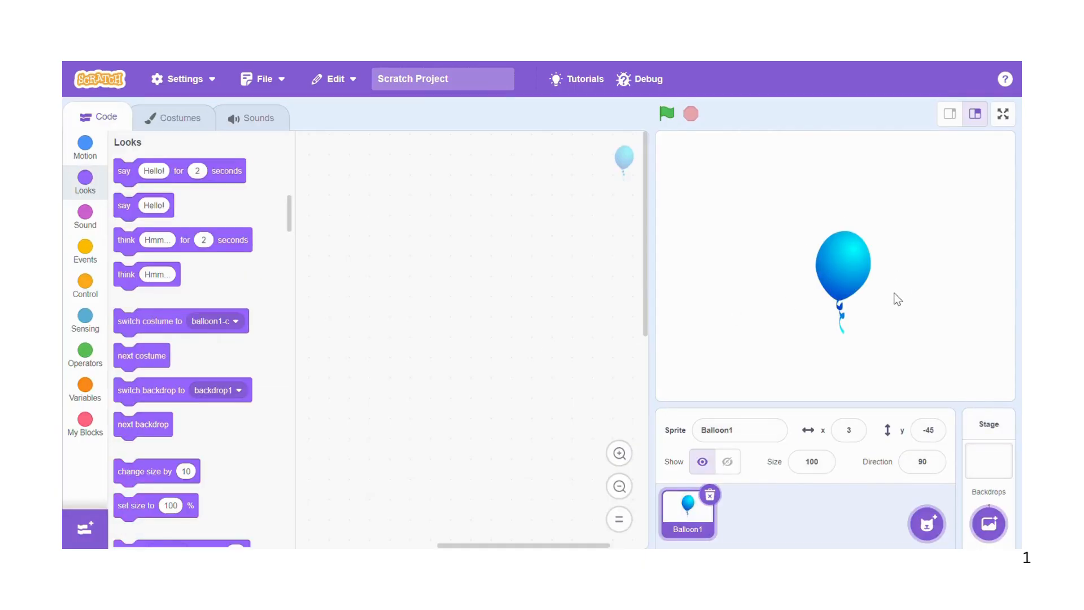
mouse_move(877, 308)
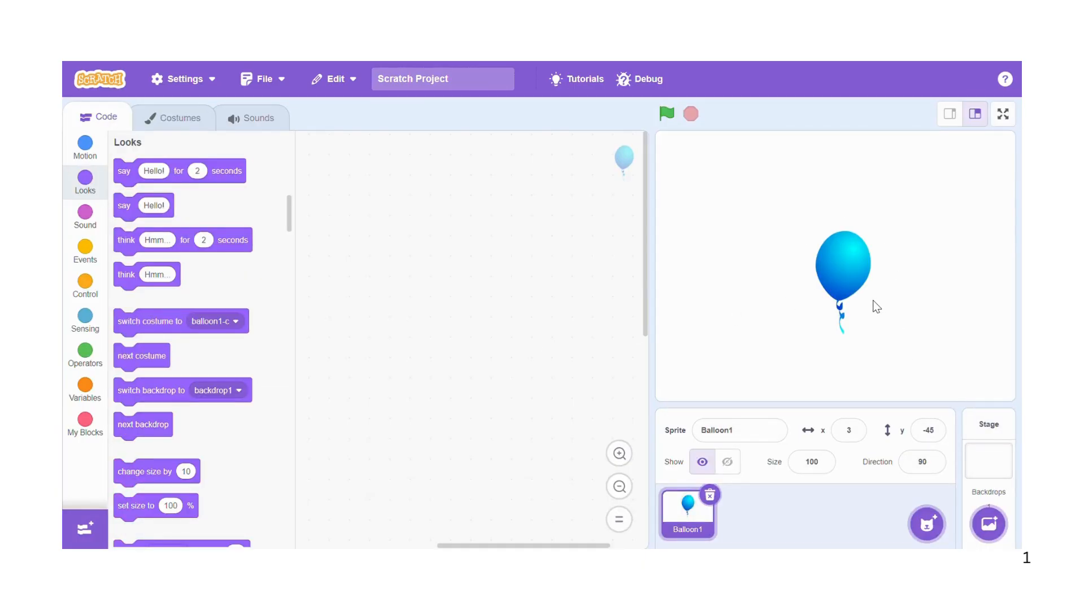
mouse_move(851, 278)
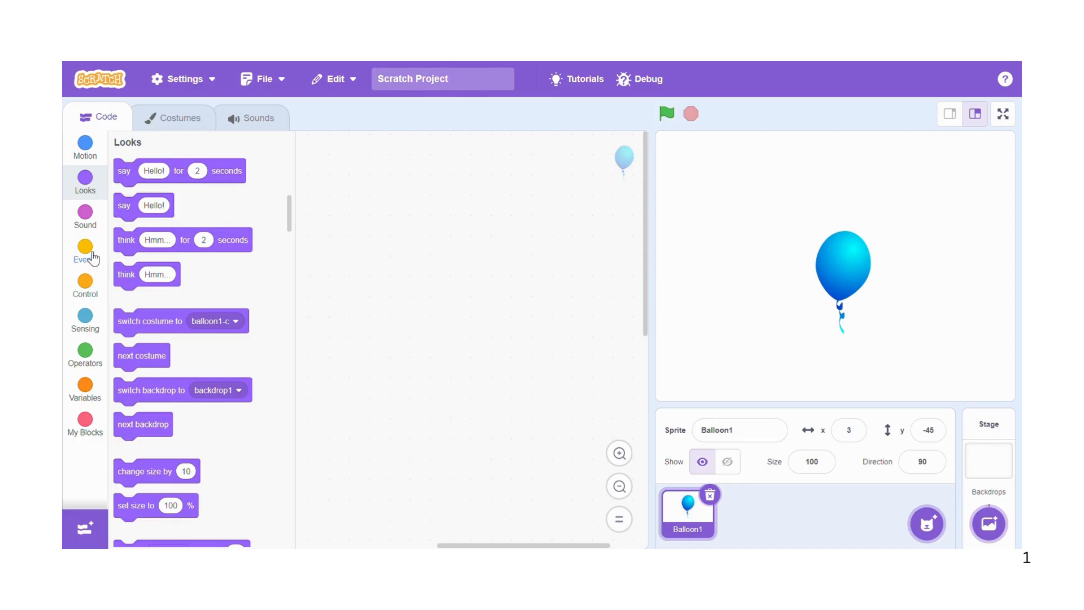
Start the balloon's script with 'when green flag clicked' and attach an empty forever loop
click(85, 257)
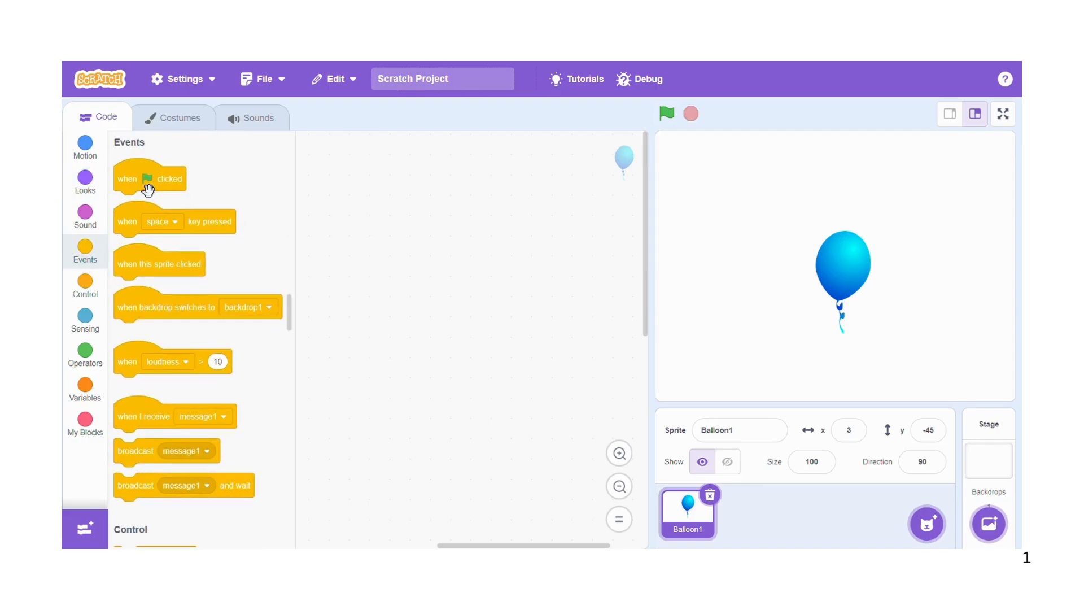
drag(149, 178, 446, 171)
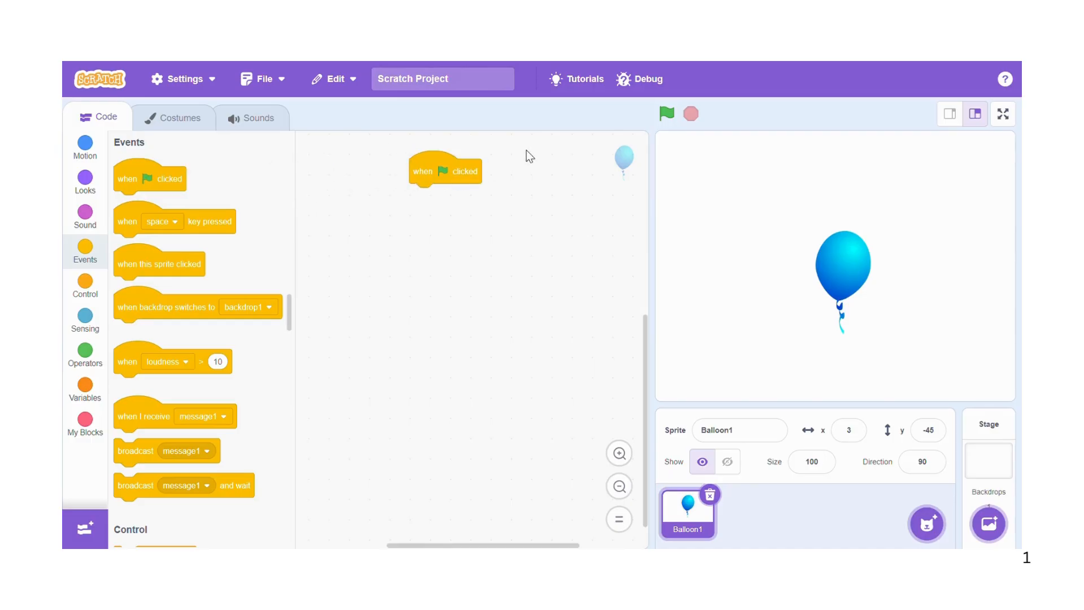
click(667, 113)
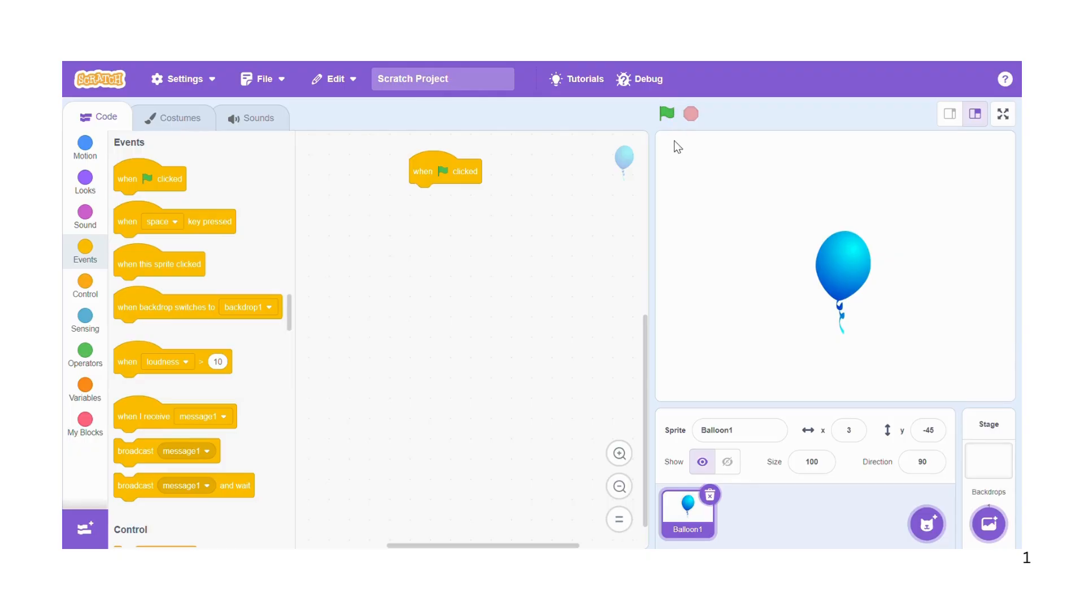
mouse_move(145, 295)
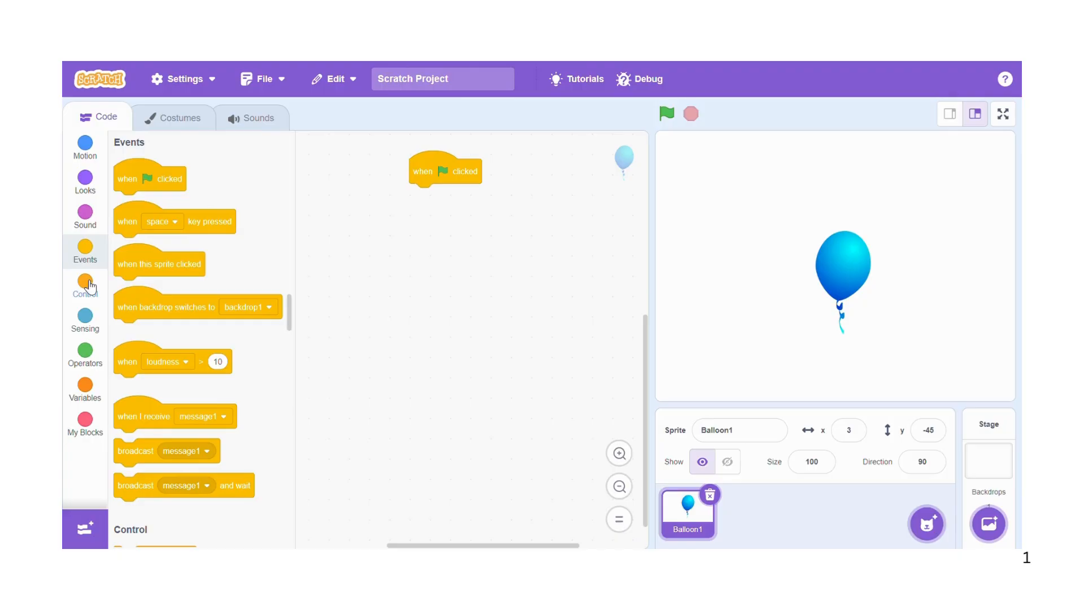
click(85, 283)
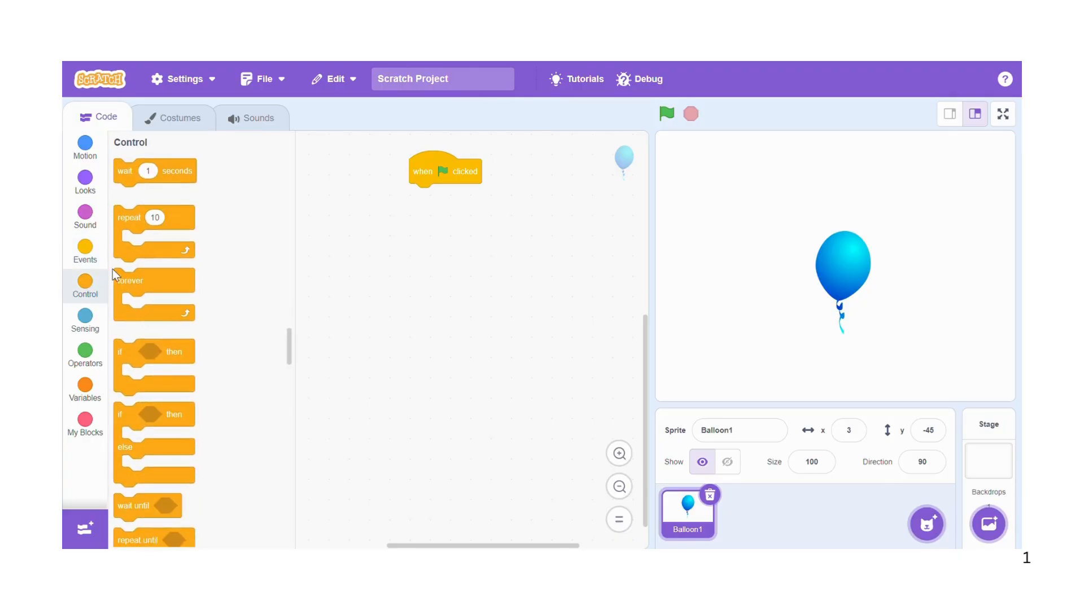
drag(130, 280, 422, 248)
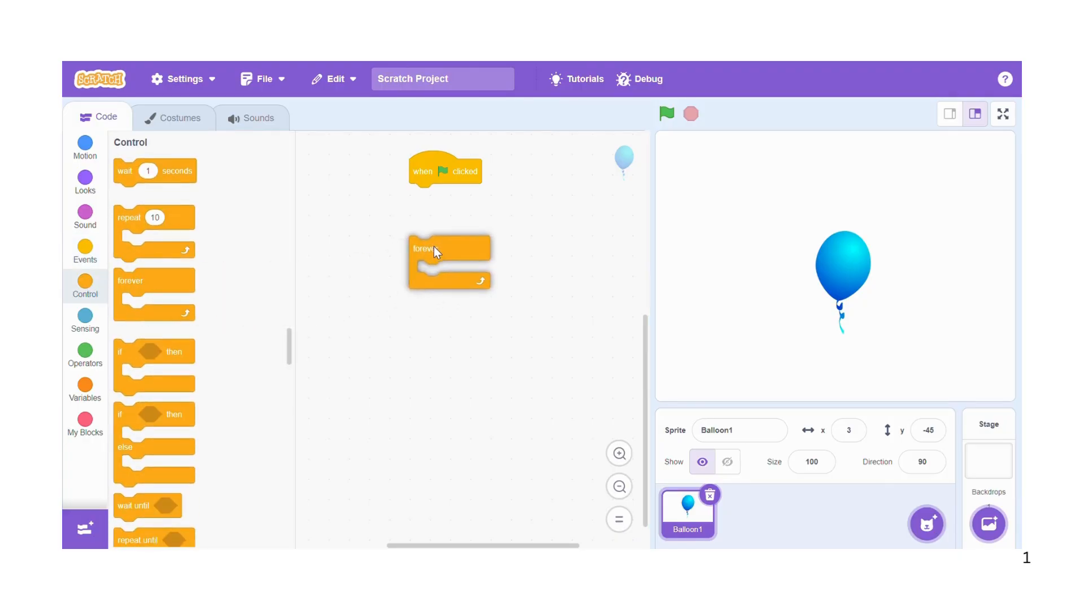
drag(450, 248, 426, 195)
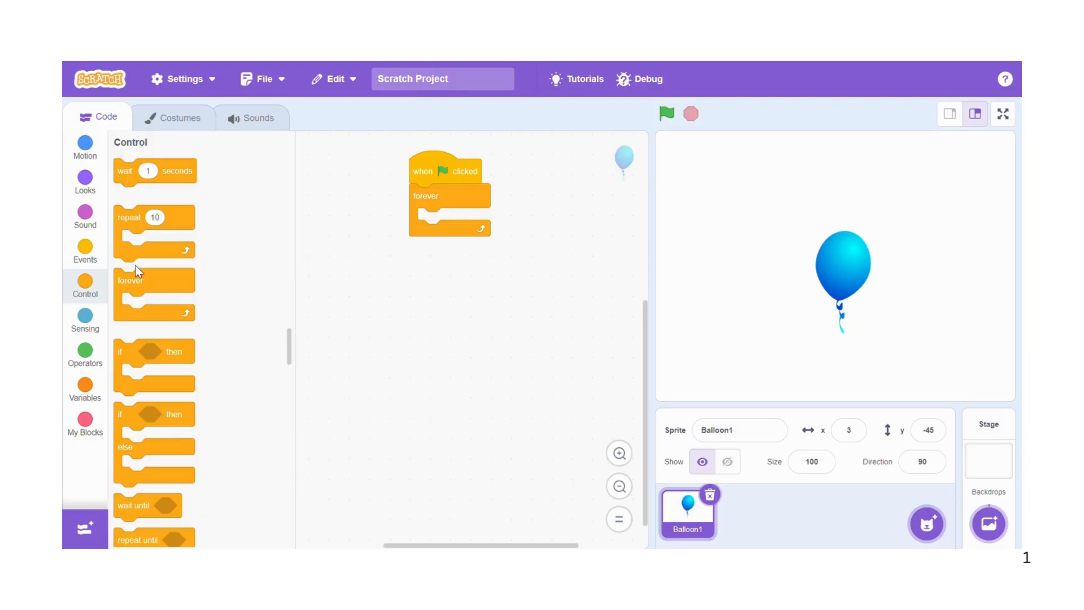
click(84, 145)
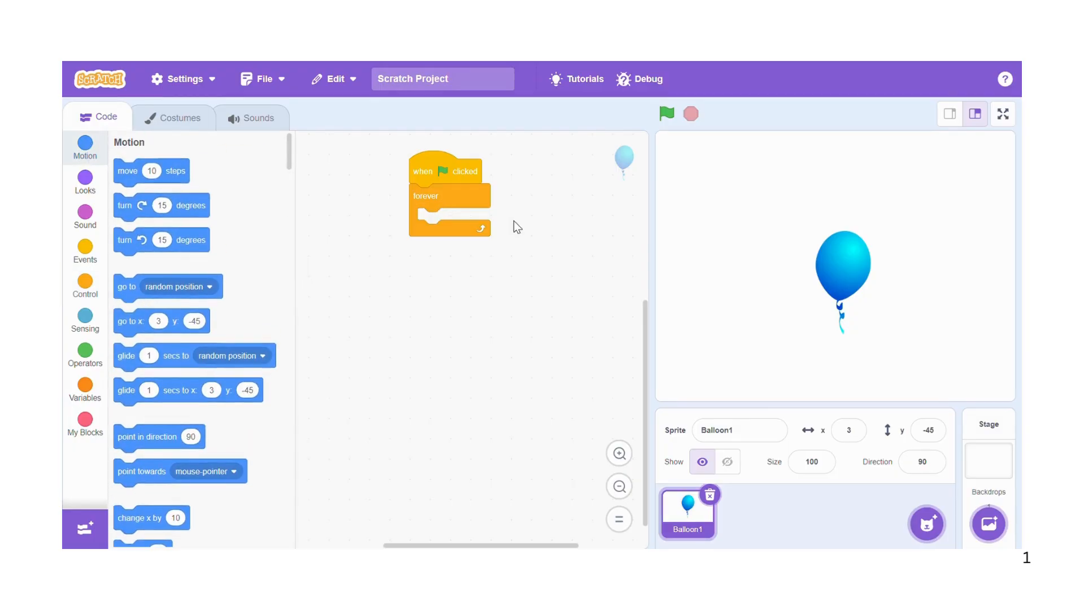
mouse_move(622, 213)
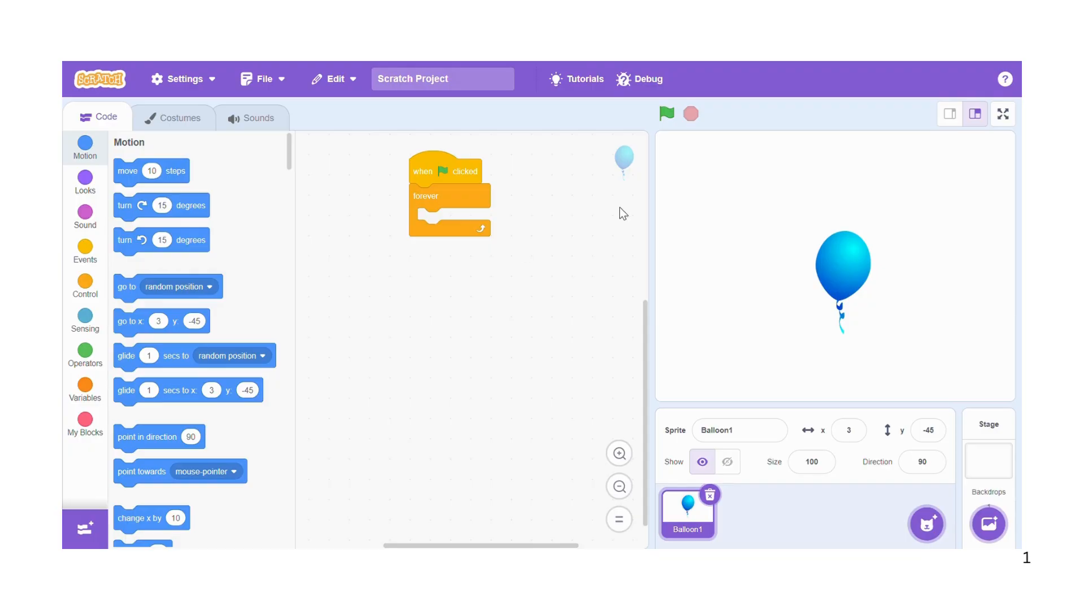
mouse_move(429, 266)
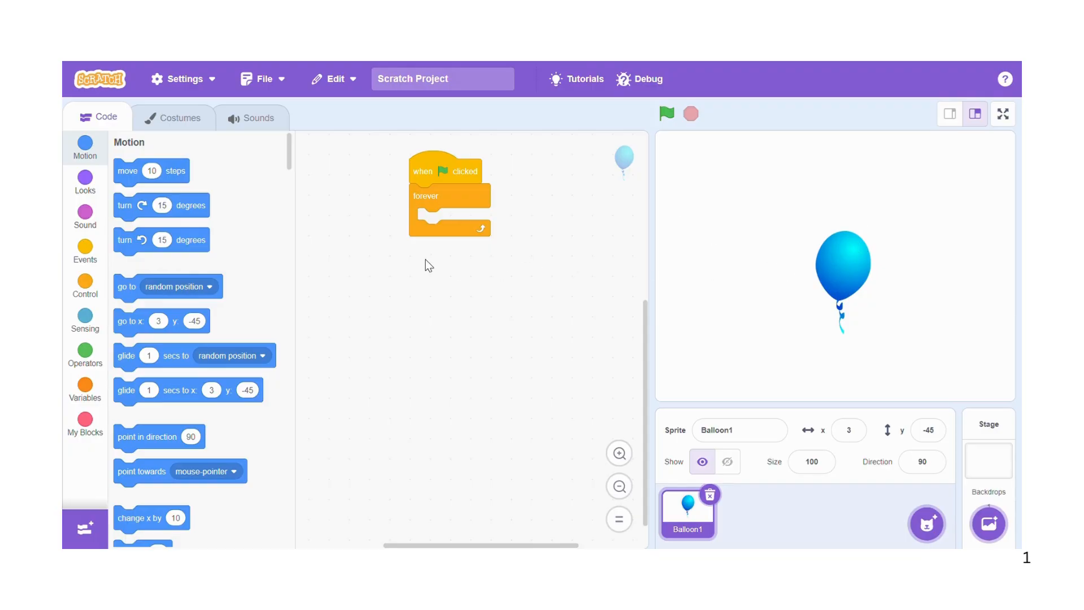
mouse_move(461, 210)
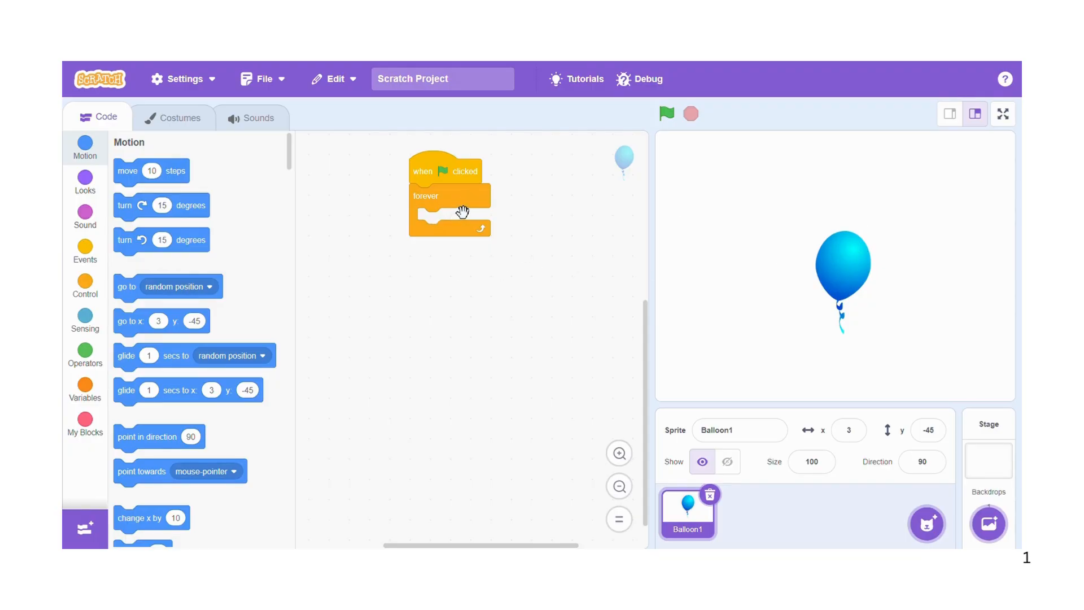
mouse_move(447, 216)
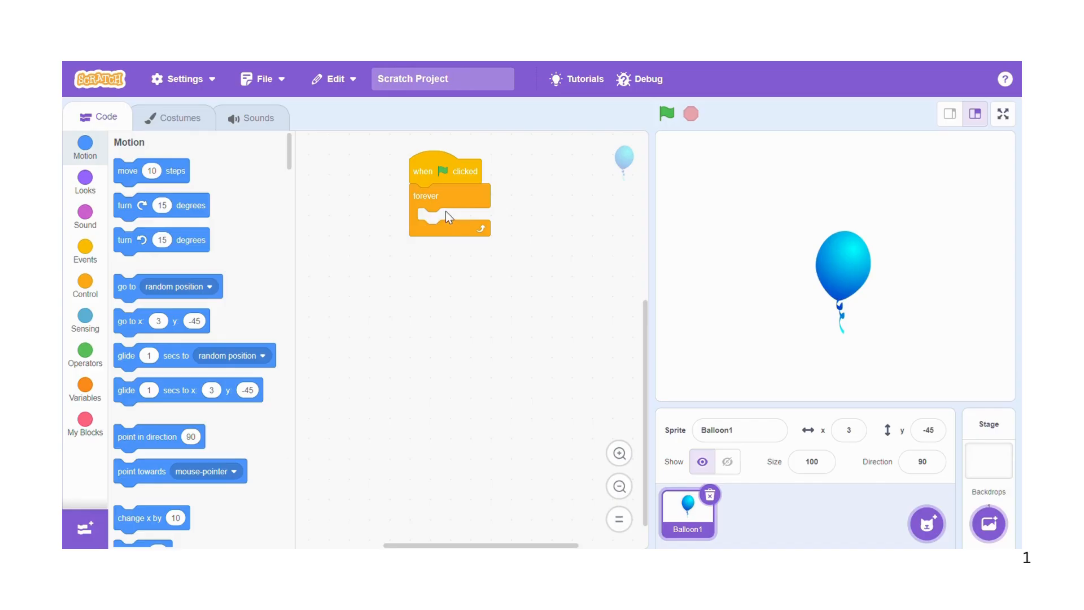
mouse_move(854, 235)
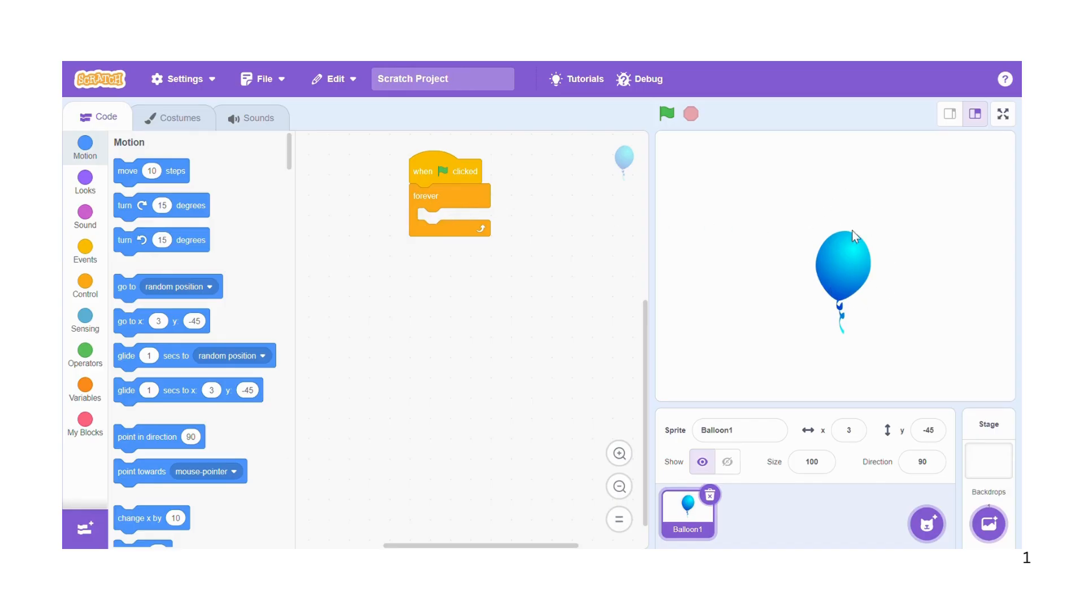
mouse_move(836, 248)
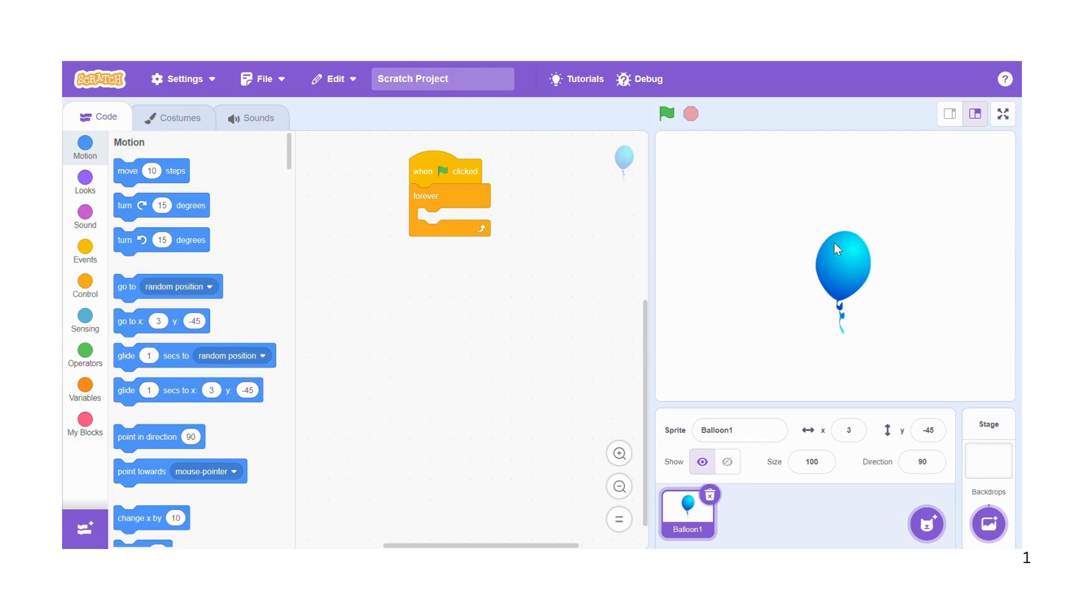
mouse_move(174, 178)
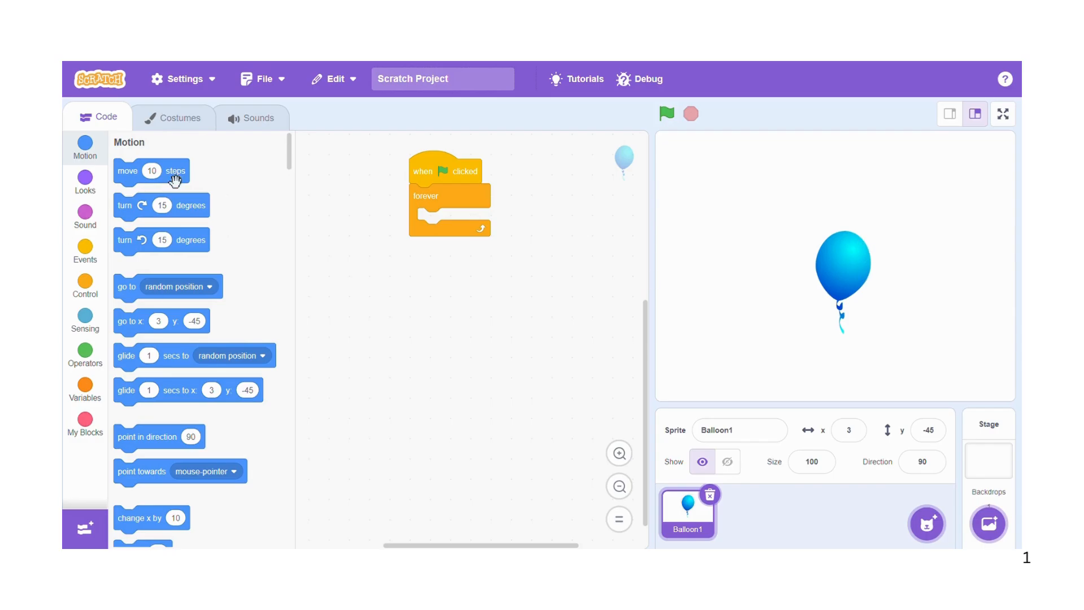
mouse_move(139, 299)
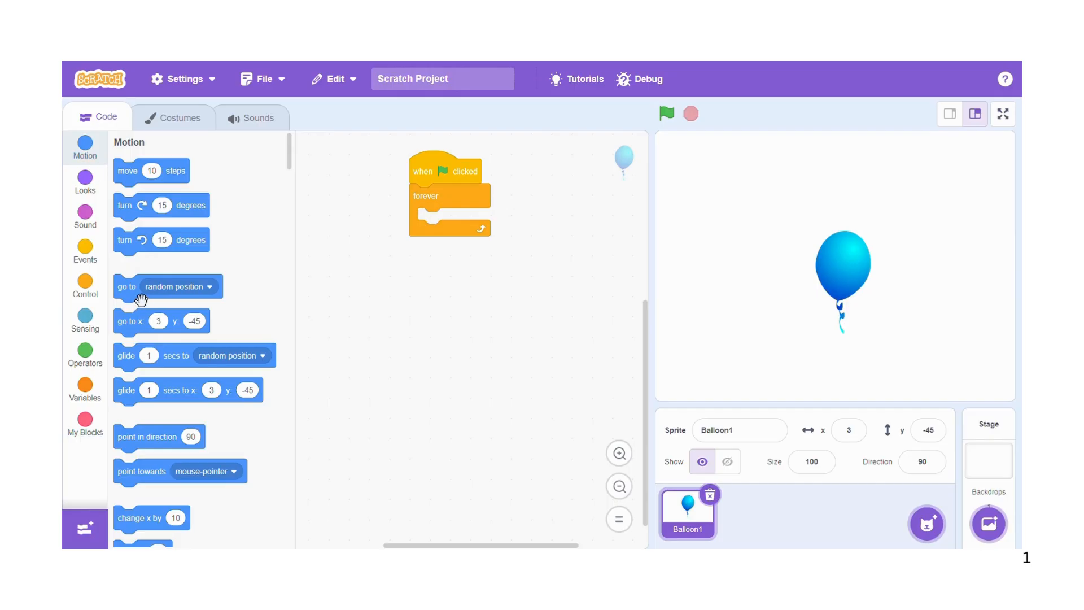
Put 'go to random position' inside the forever loop and run the project
drag(142, 286, 377, 252)
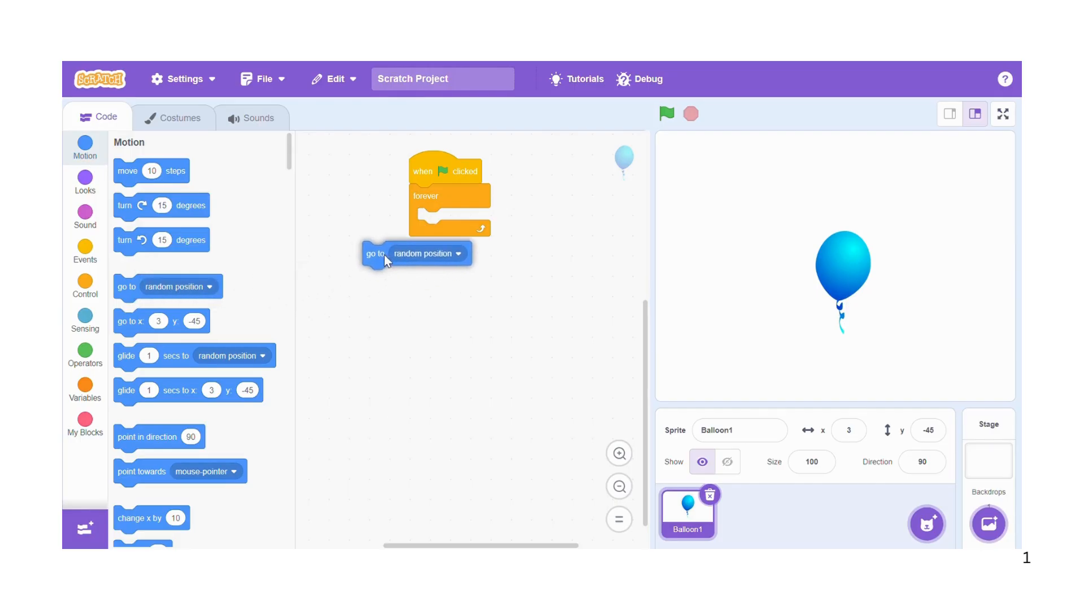
drag(375, 253, 430, 220)
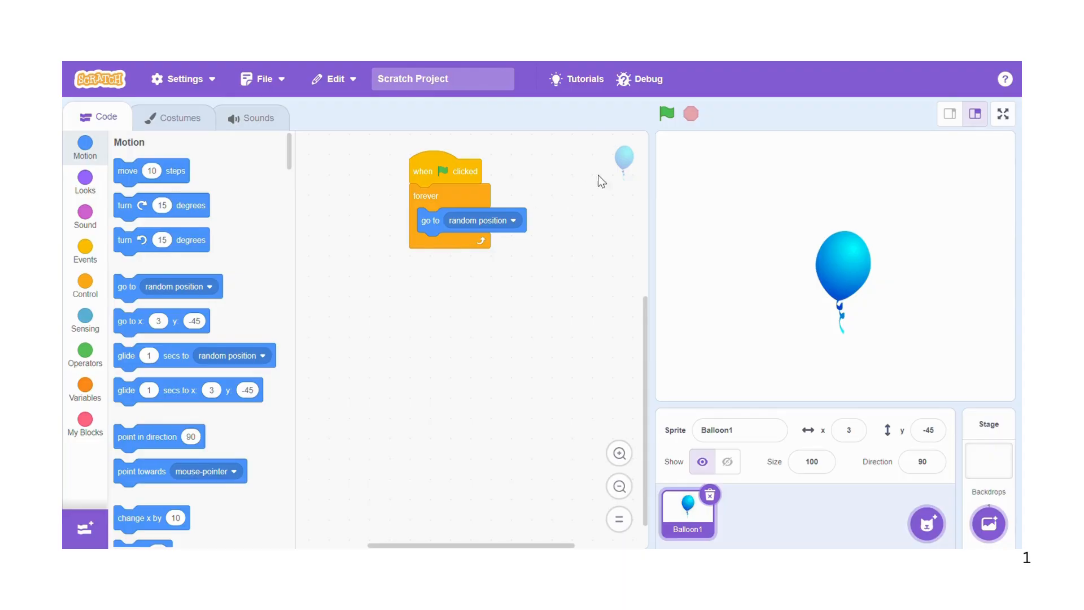
click(666, 113)
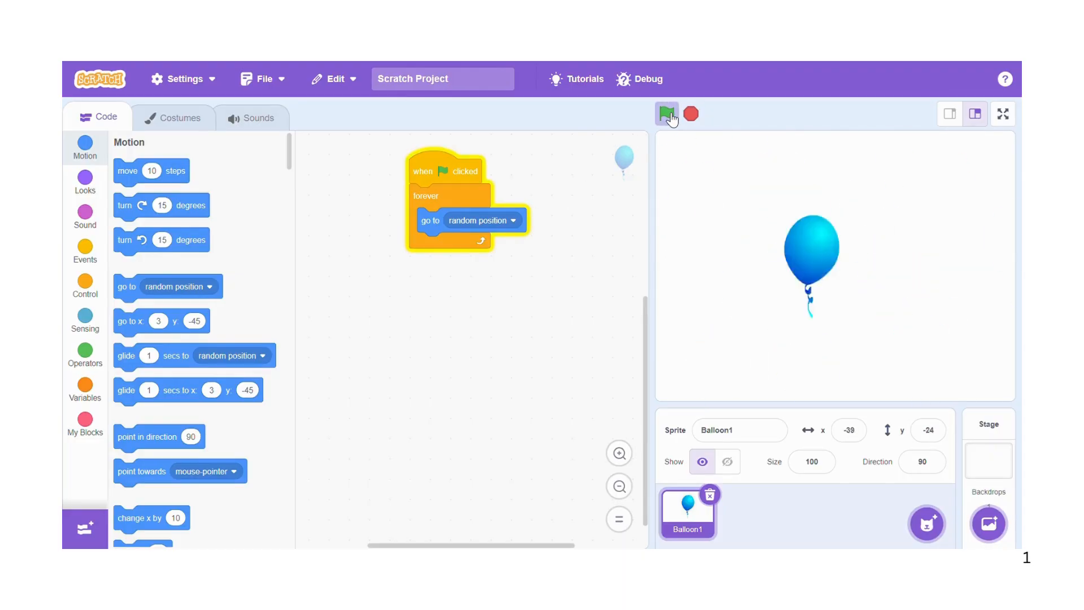
click(667, 113)
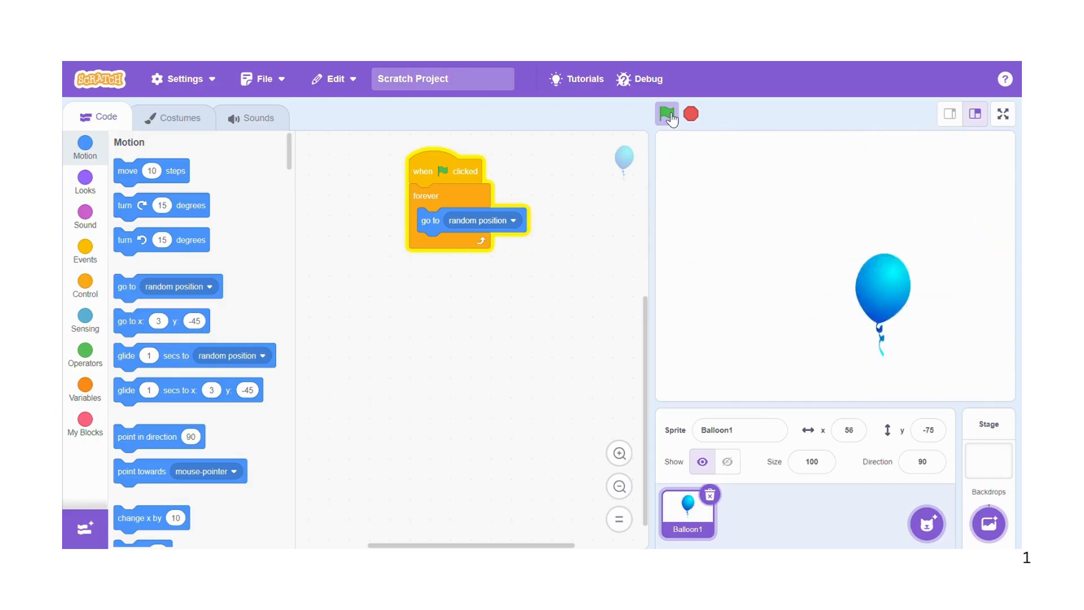
click(666, 113)
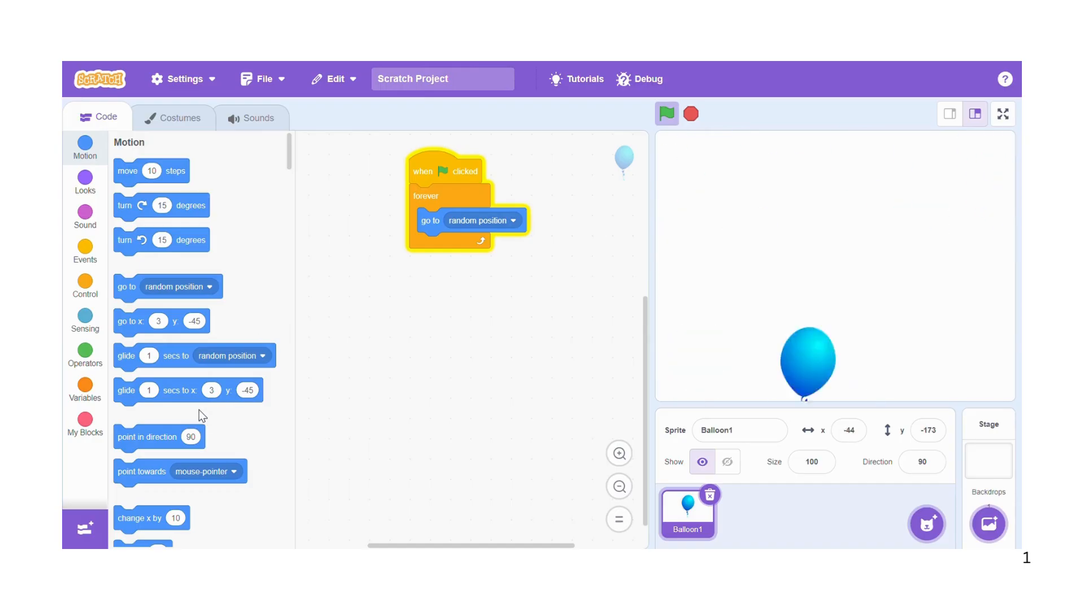
Add 'wait 1 seconds' in the loop after the random-position block
click(85, 282)
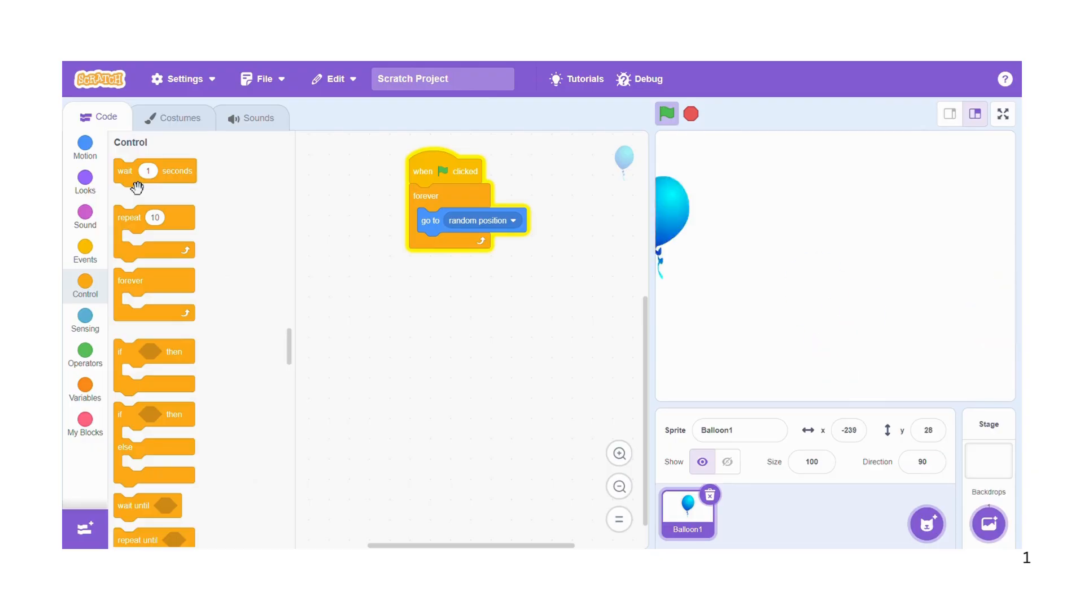
drag(153, 171, 284, 236)
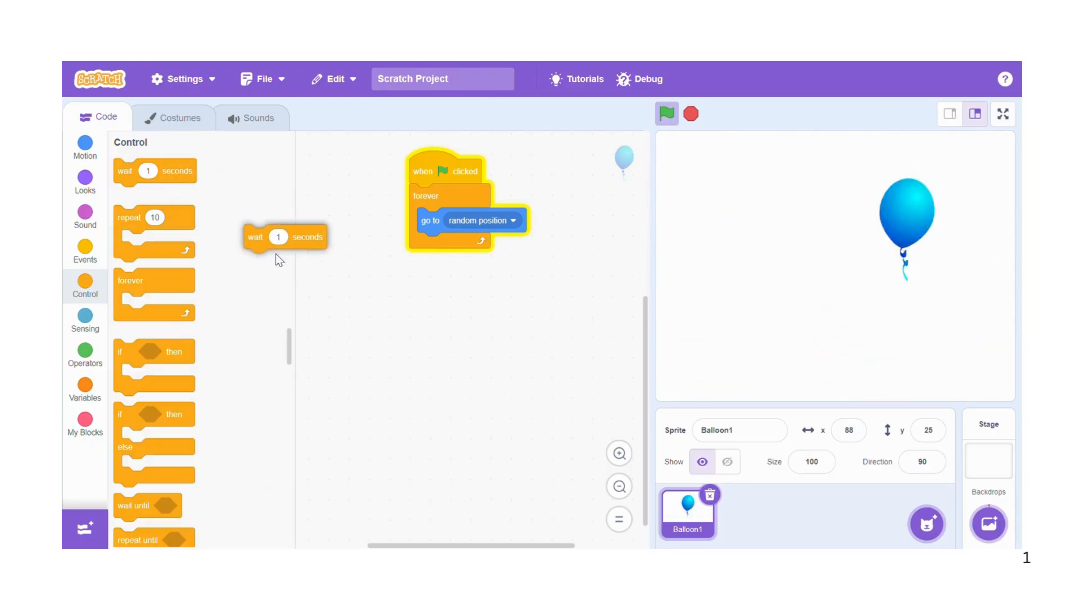
drag(279, 236, 456, 244)
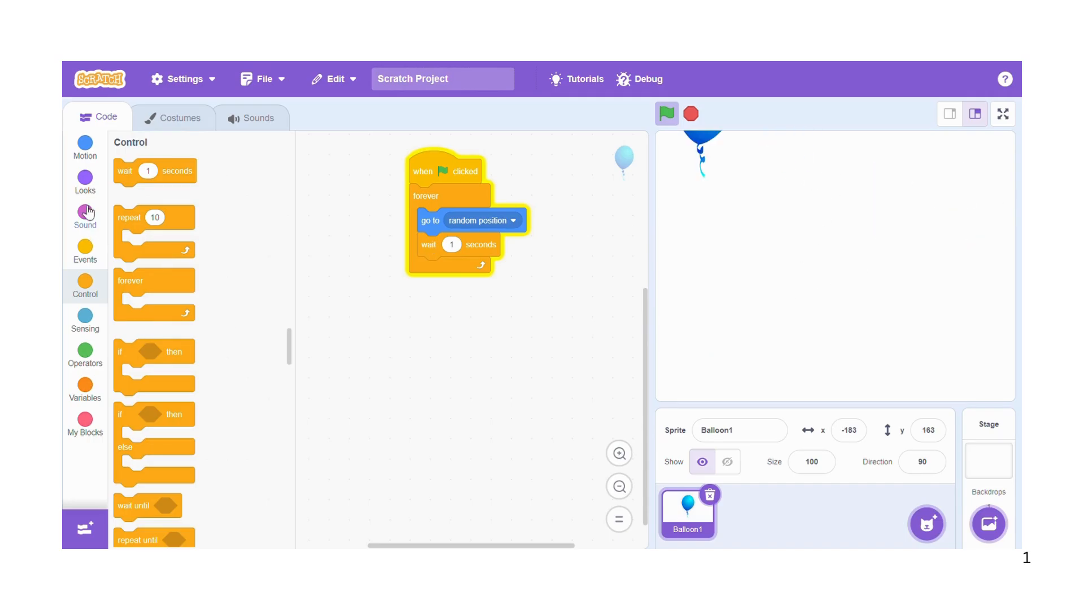
Add 'change color effect by 25' at the end of the forever loop and watch it run
click(85, 181)
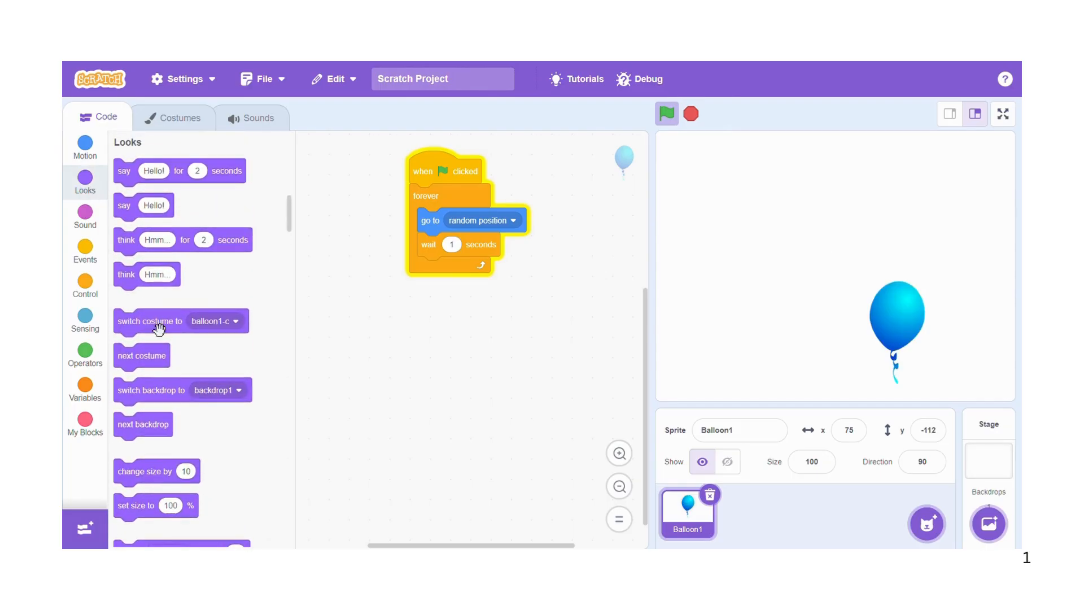
click(666, 113)
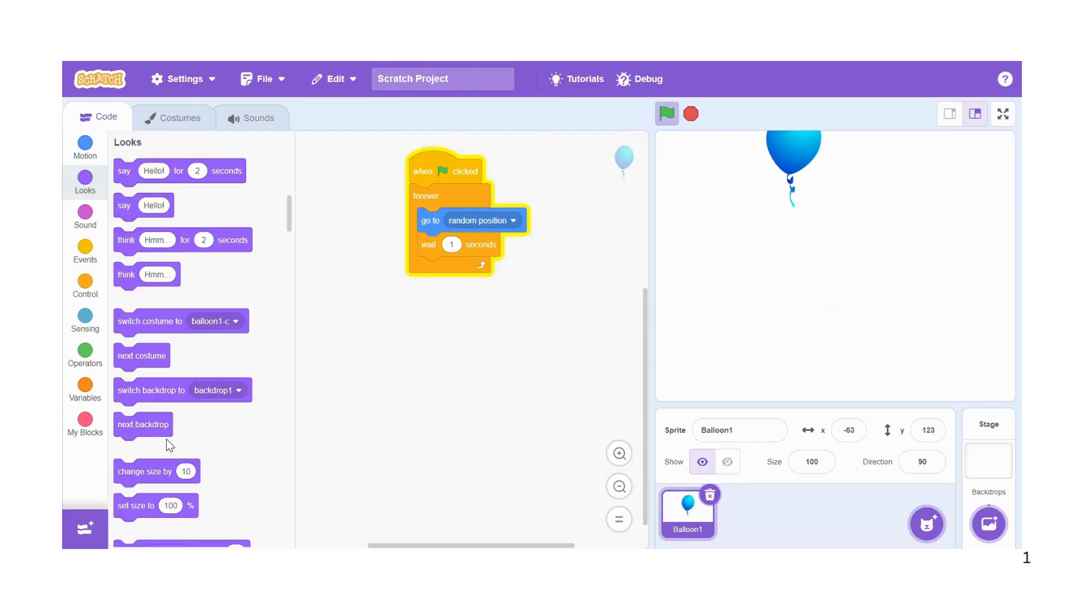
scroll(down, 3)
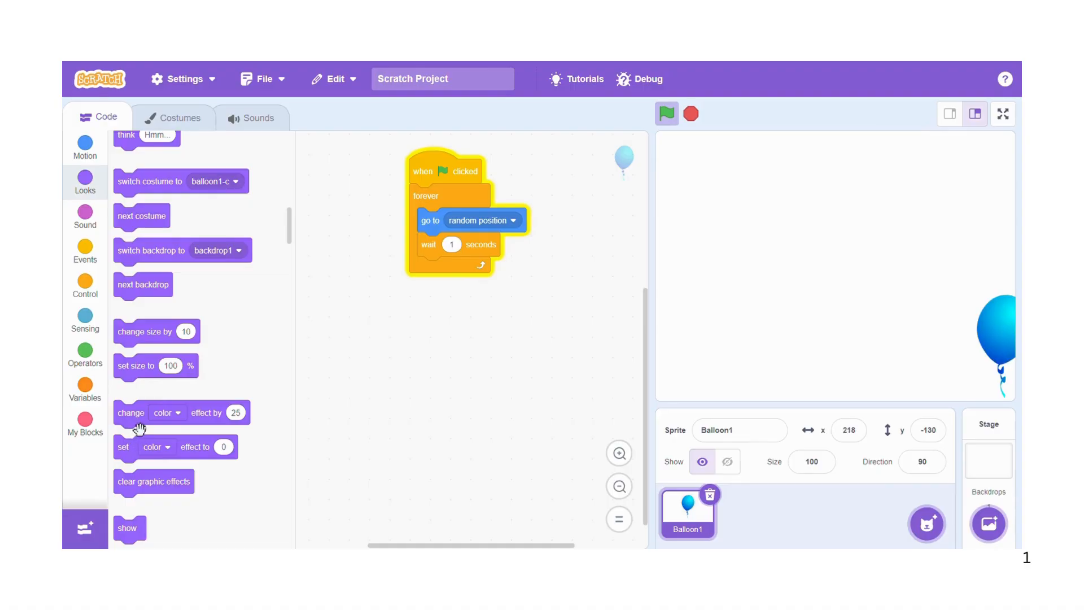
drag(131, 413, 306, 371)
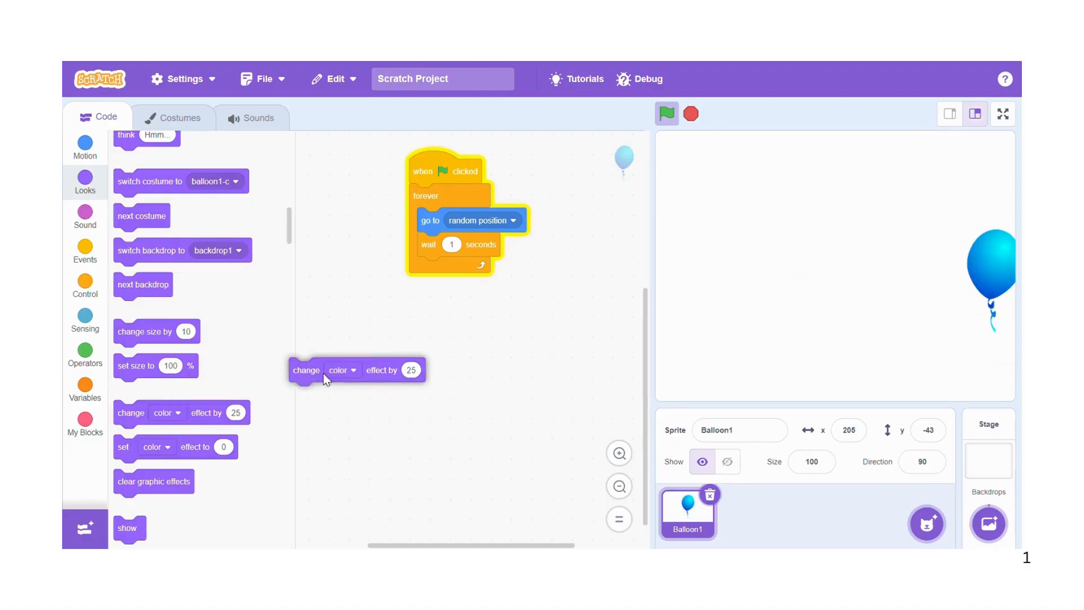
drag(326, 377, 453, 268)
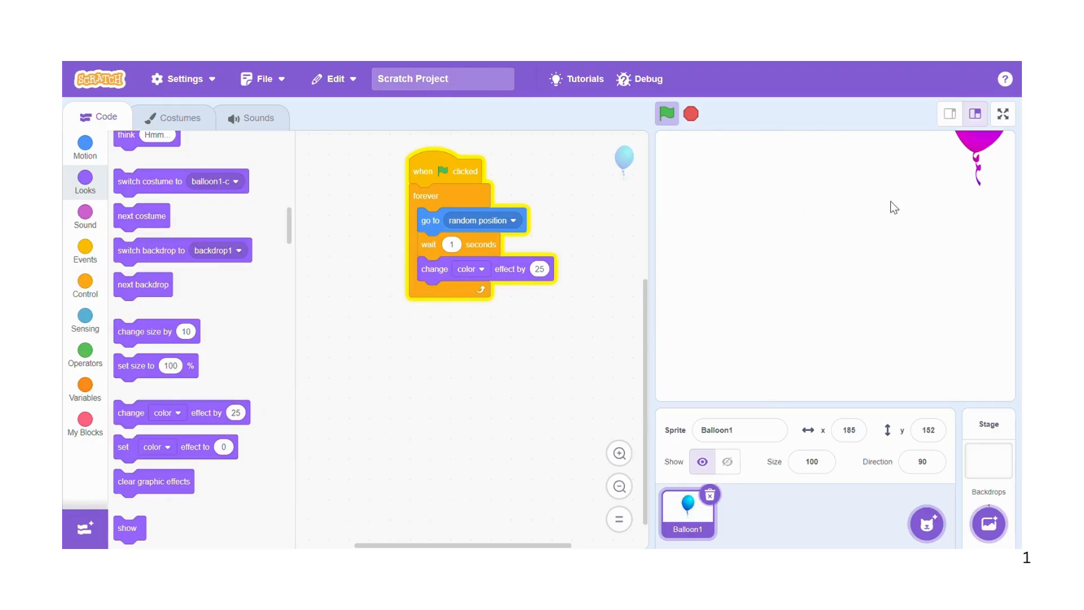
click(666, 113)
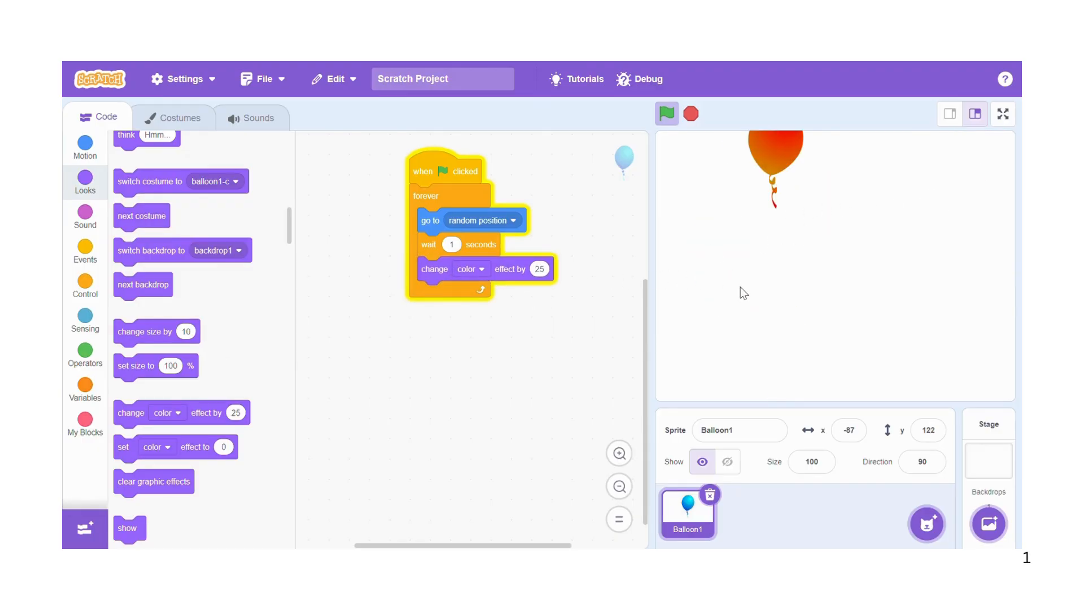
click(666, 113)
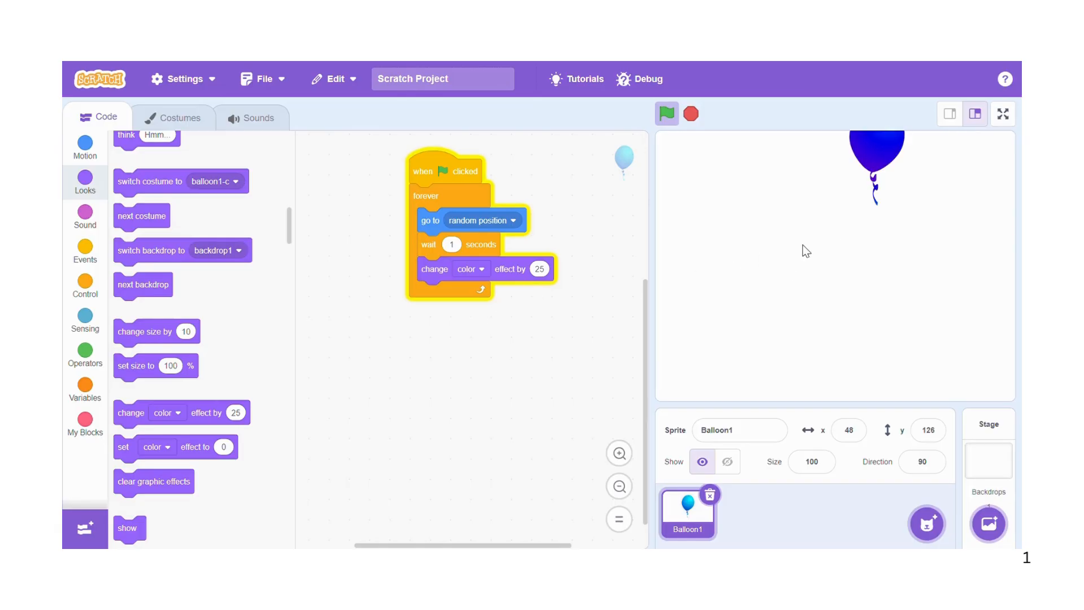
click(666, 113)
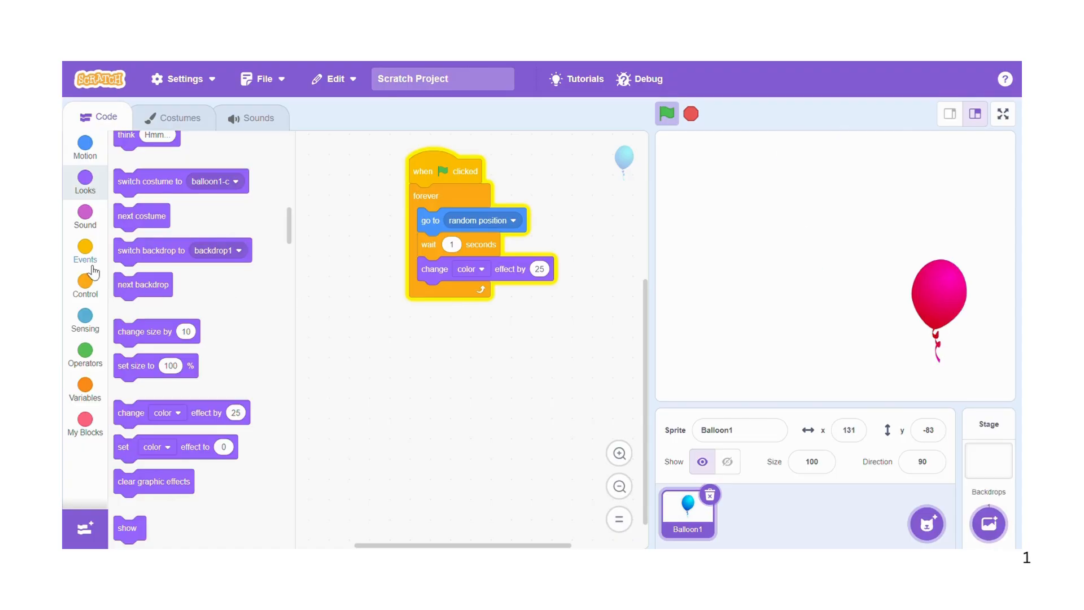
Place a 'when this sprite clicked' hat block below the main script
click(85, 250)
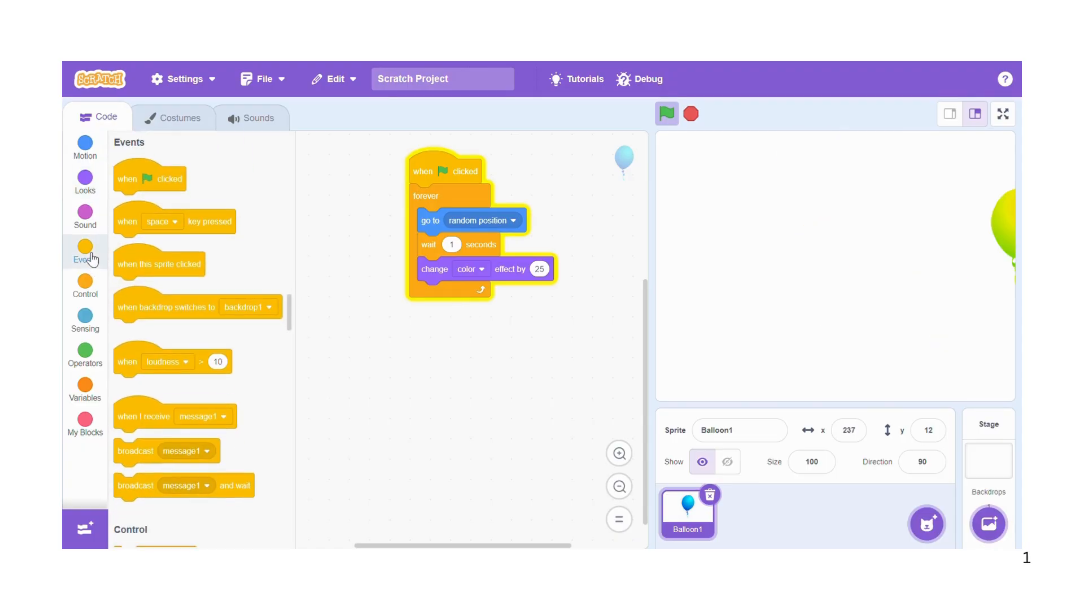
click(667, 113)
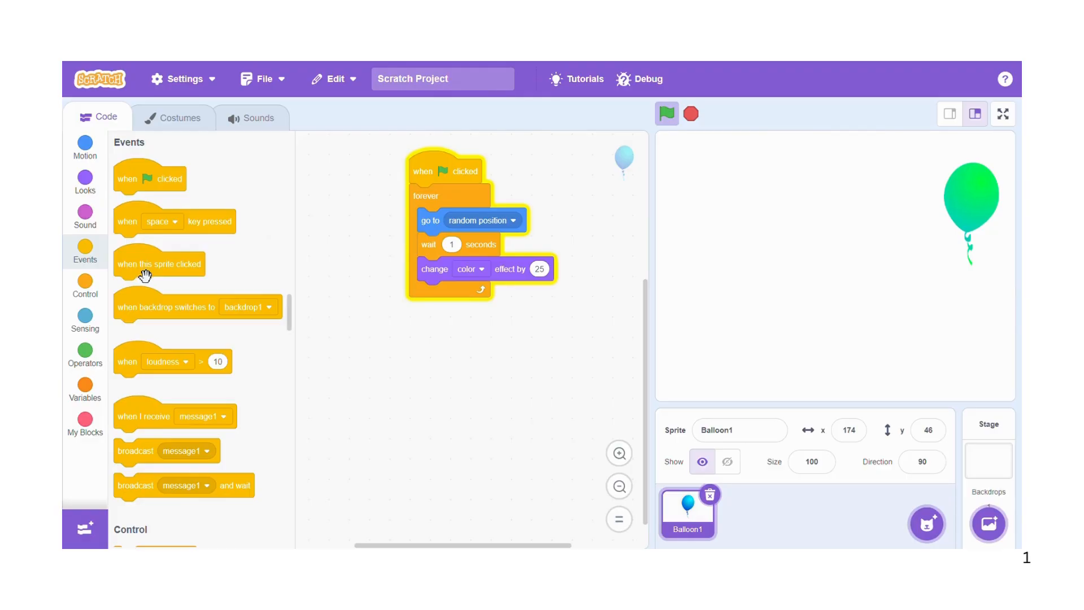
drag(159, 263, 420, 351)
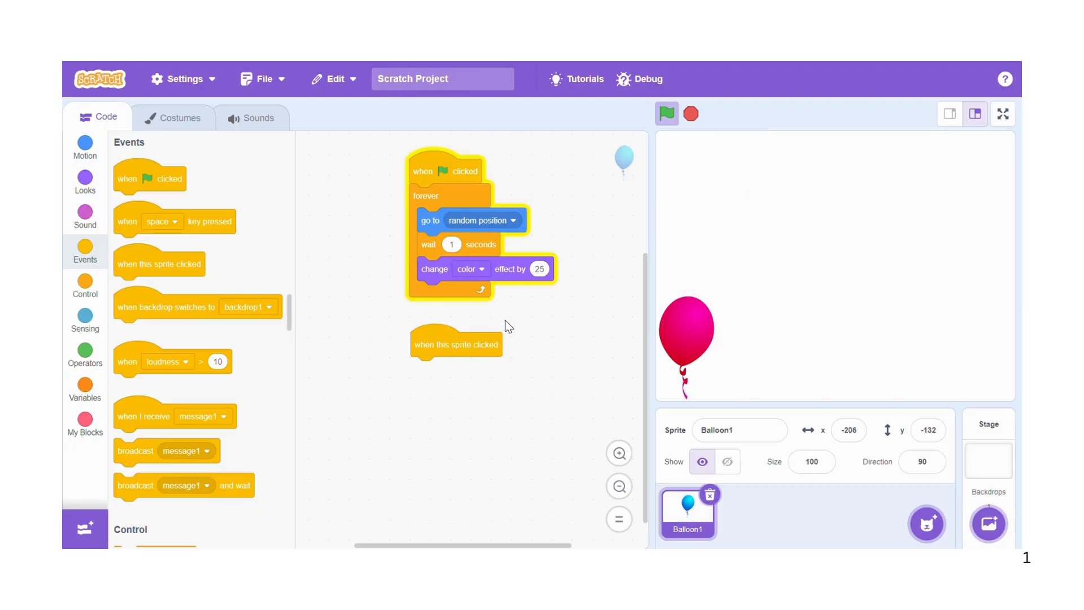
click(666, 113)
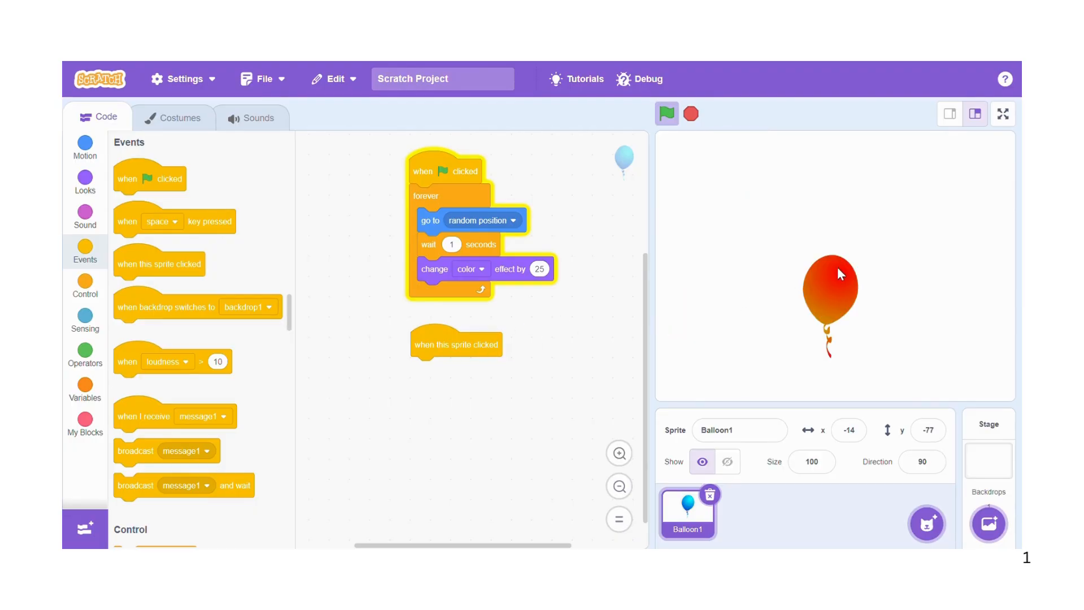
click(666, 113)
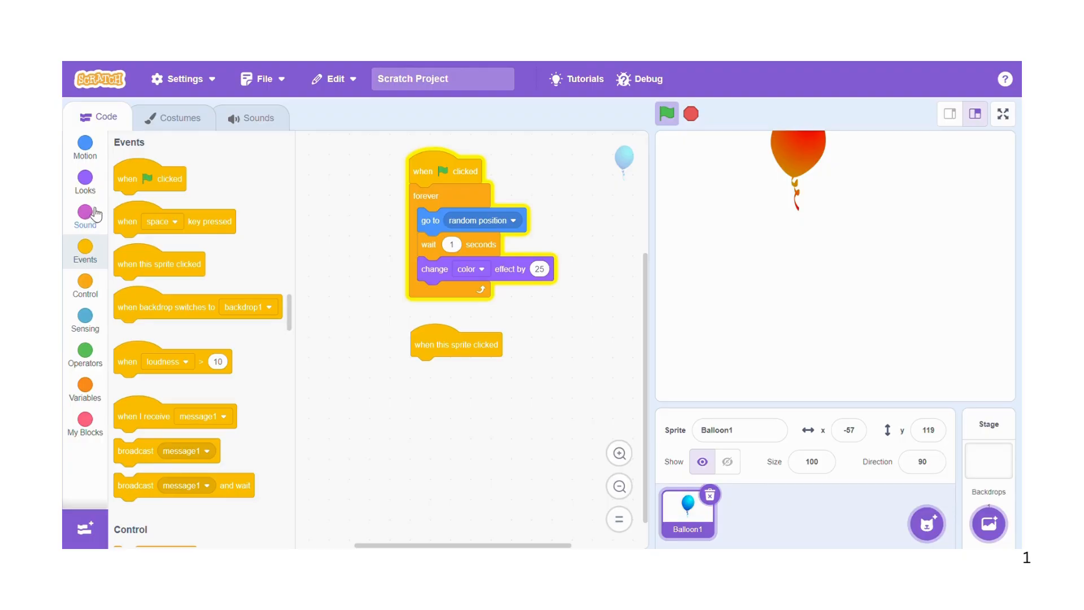
Attach 'start sound Pop' under the clicked trigger and test it on the balloon
click(85, 216)
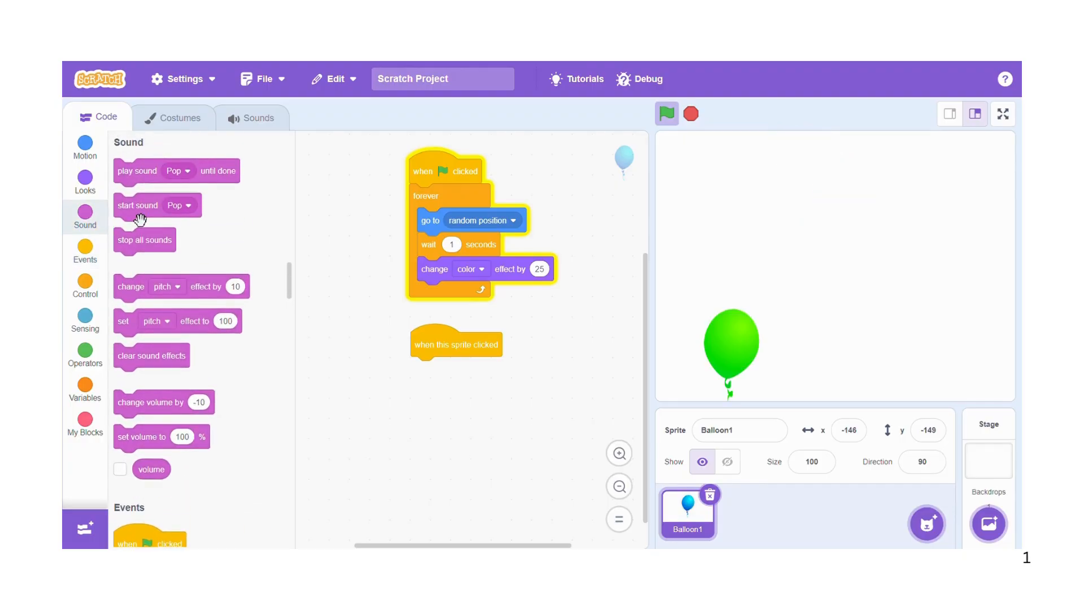
click(666, 113)
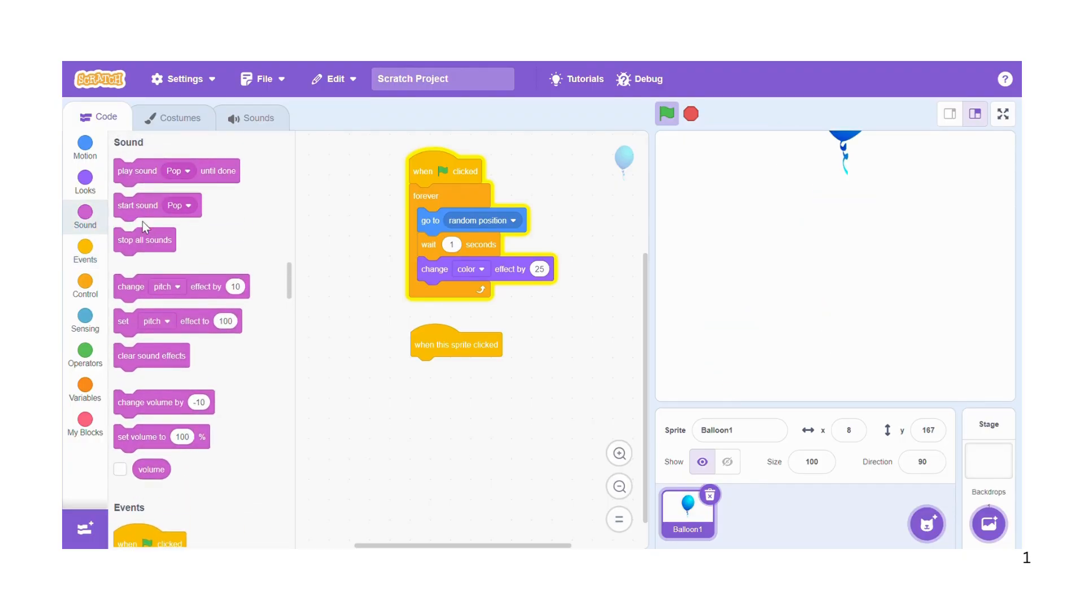
drag(138, 205, 435, 368)
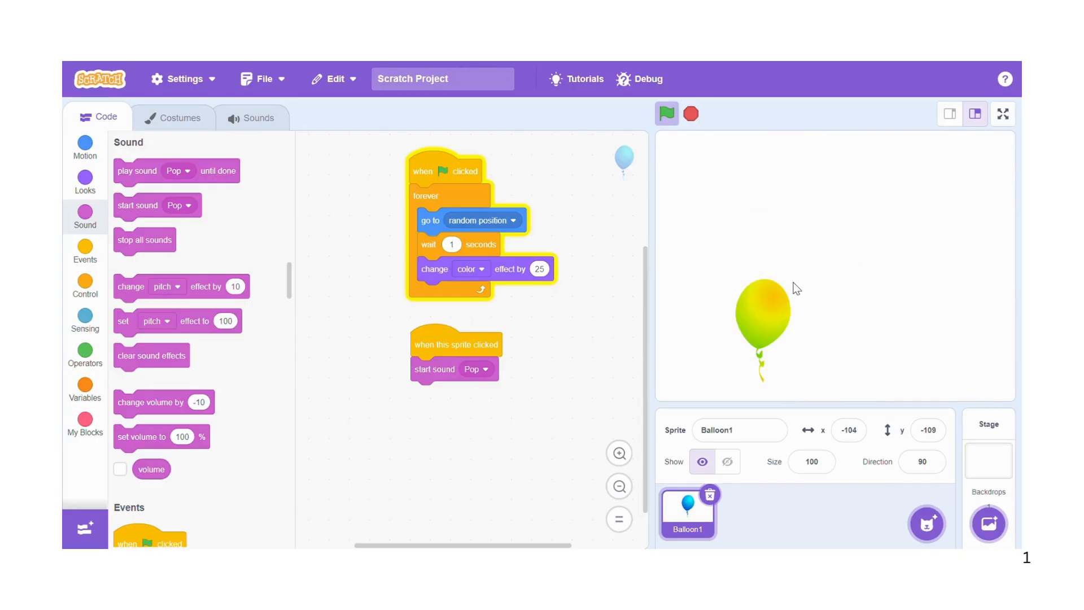
click(667, 113)
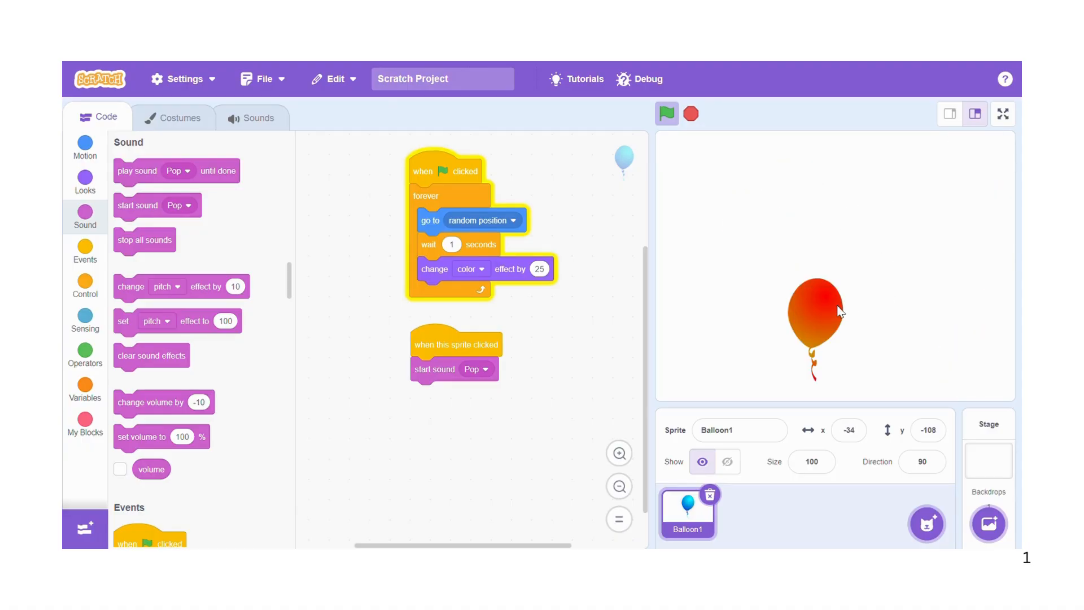
click(667, 113)
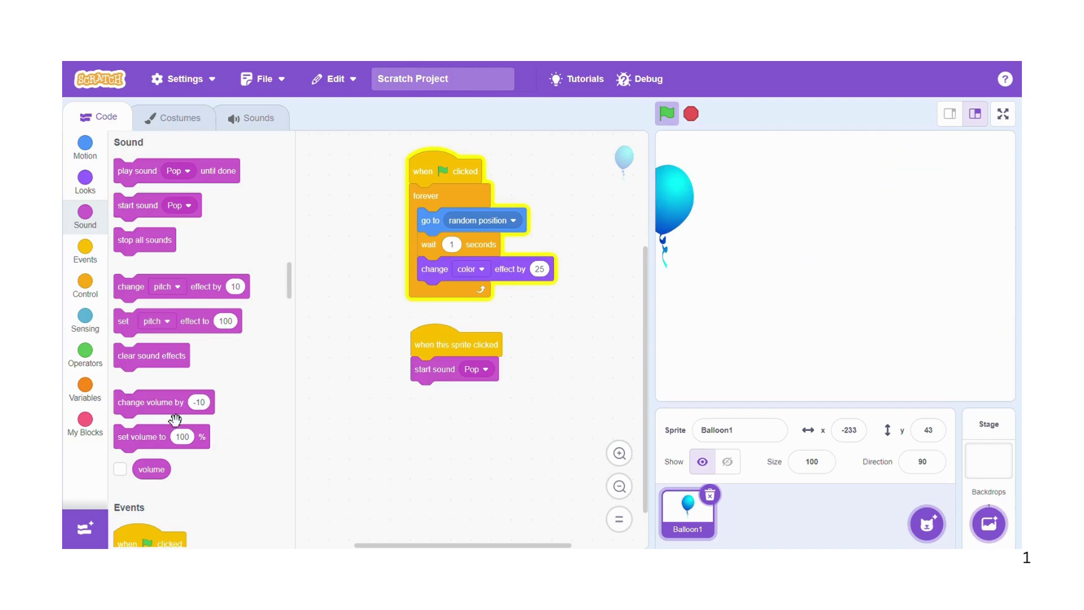
Create a variable named SCORE for all sprites
click(85, 387)
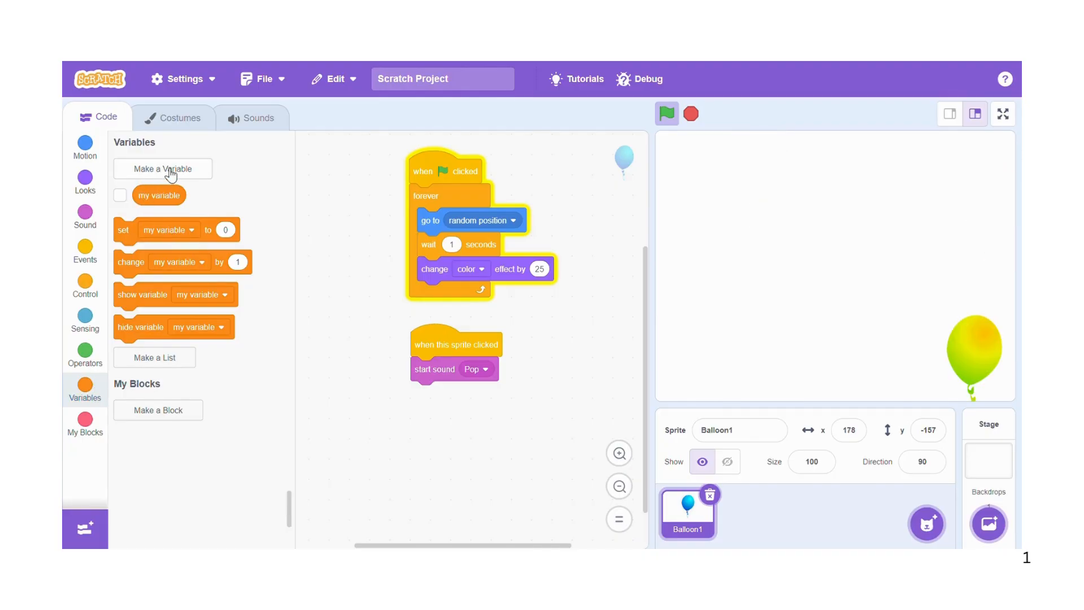
click(163, 168)
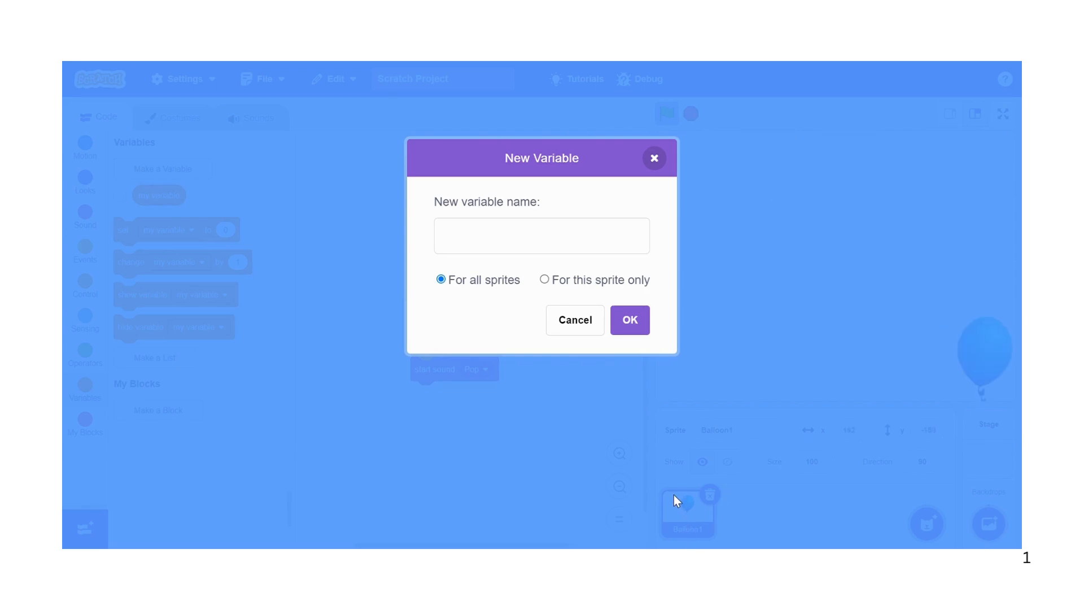
click(543, 235)
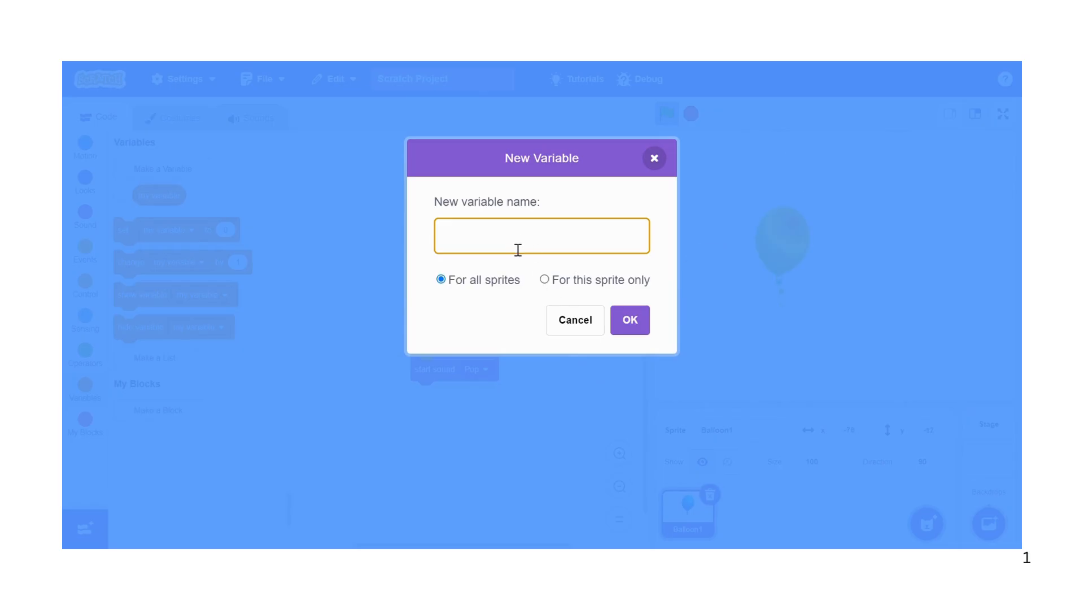
text(SCORE)
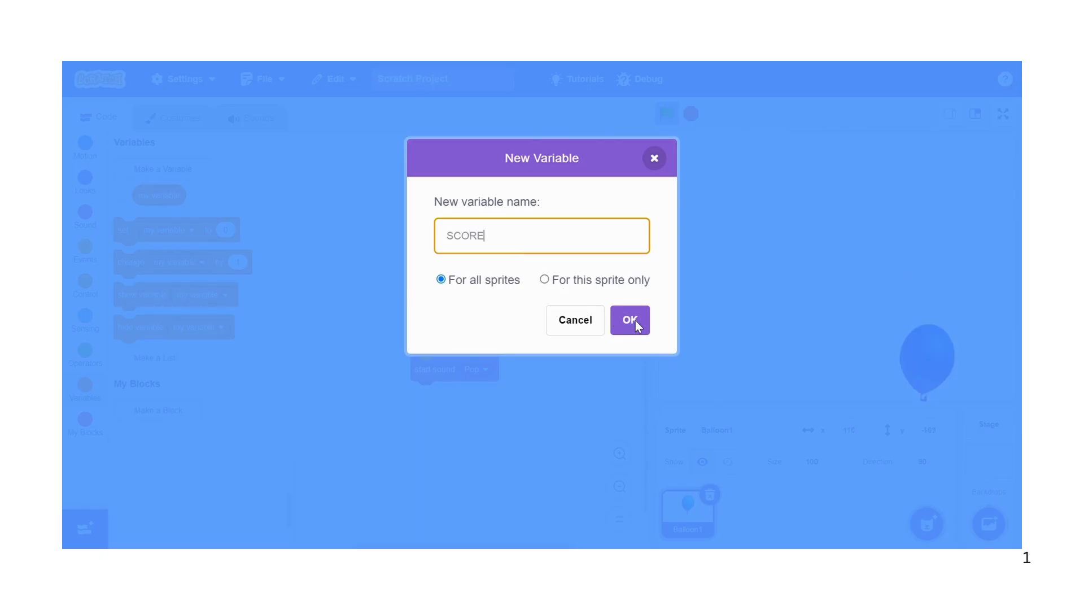
click(630, 321)
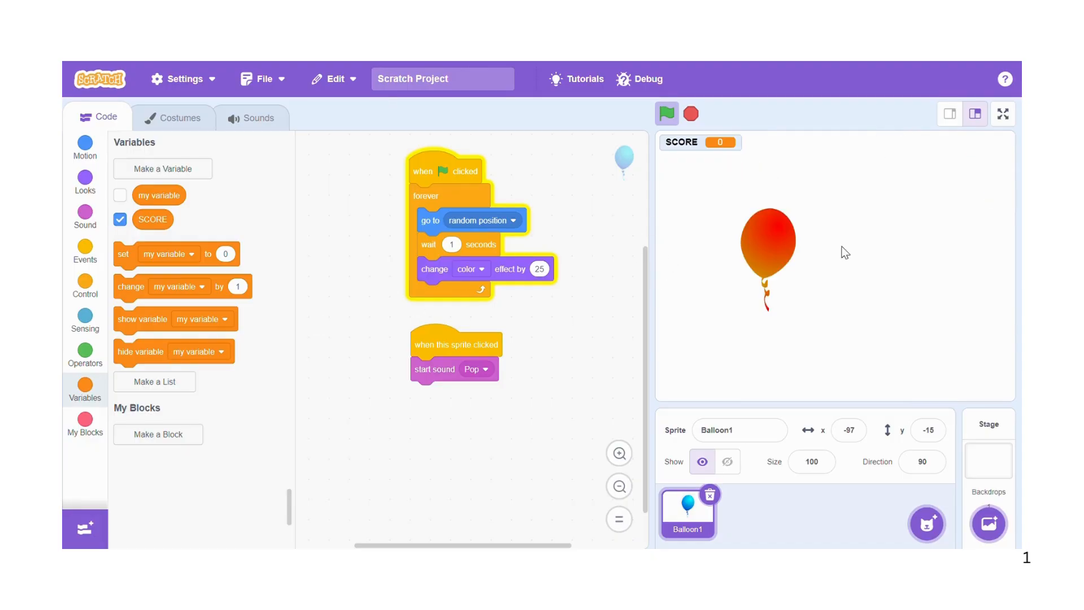
End the click script with 'change SCORE by 1' after the Pop sound
click(666, 113)
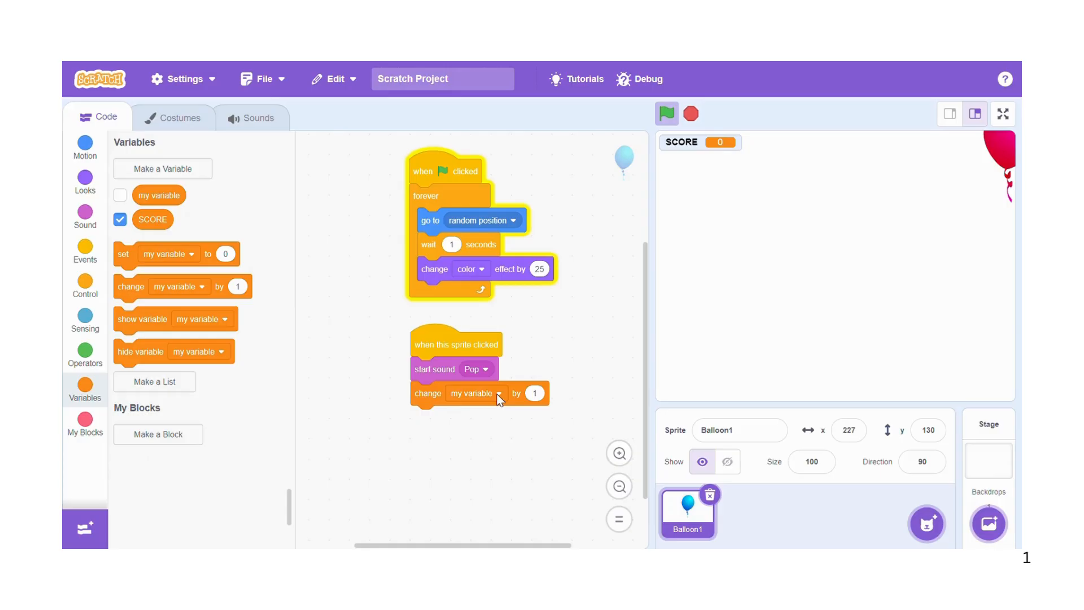
click(499, 393)
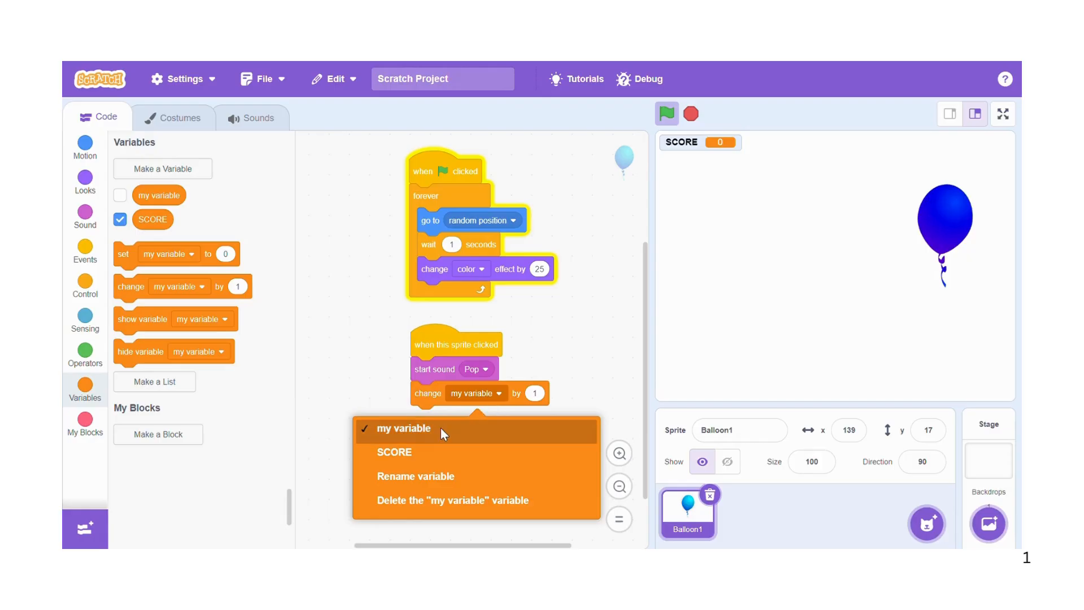
mouse_move(408, 457)
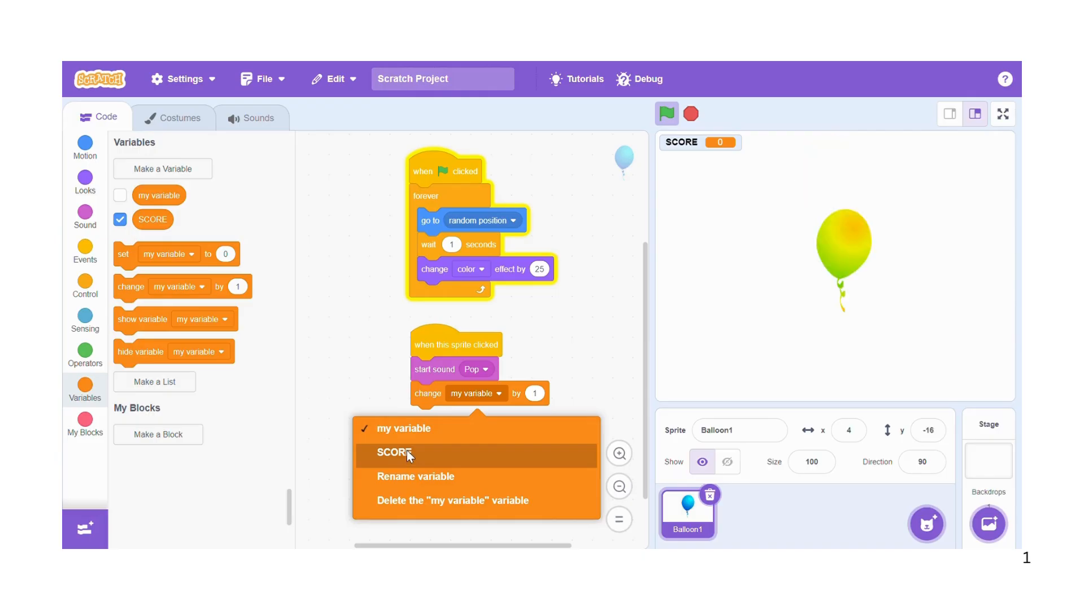
click(393, 453)
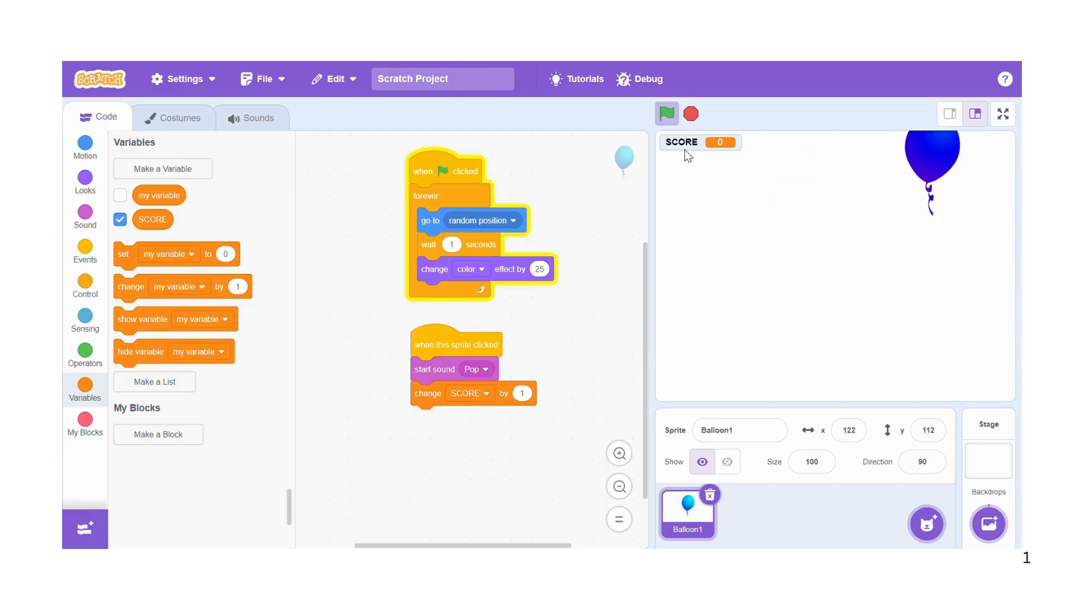
click(667, 113)
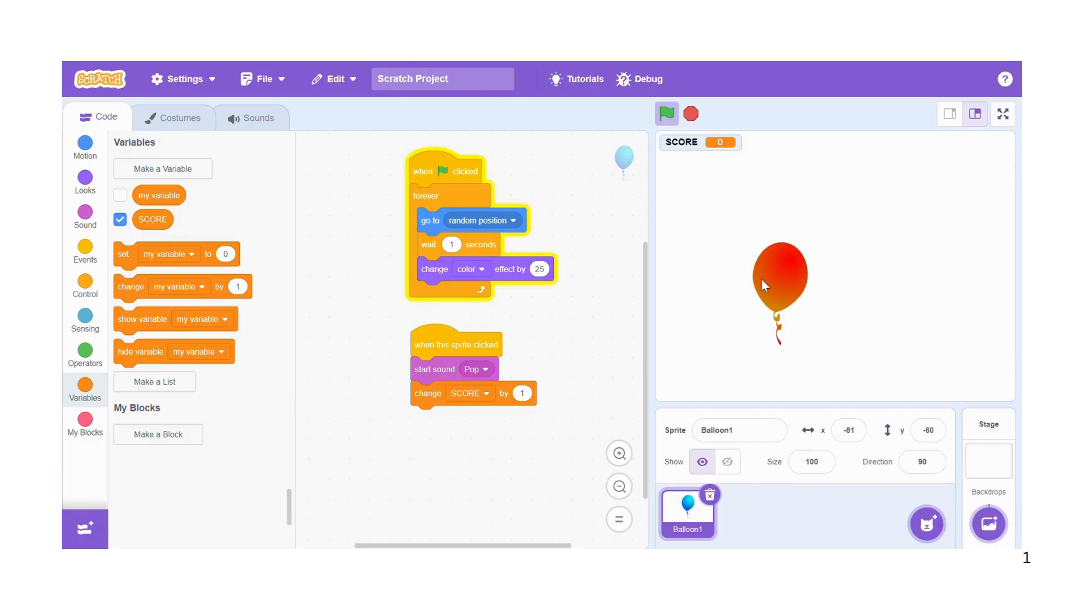
Pop the moving balloon on the stage so SCORE counts up to 14
click(780, 277)
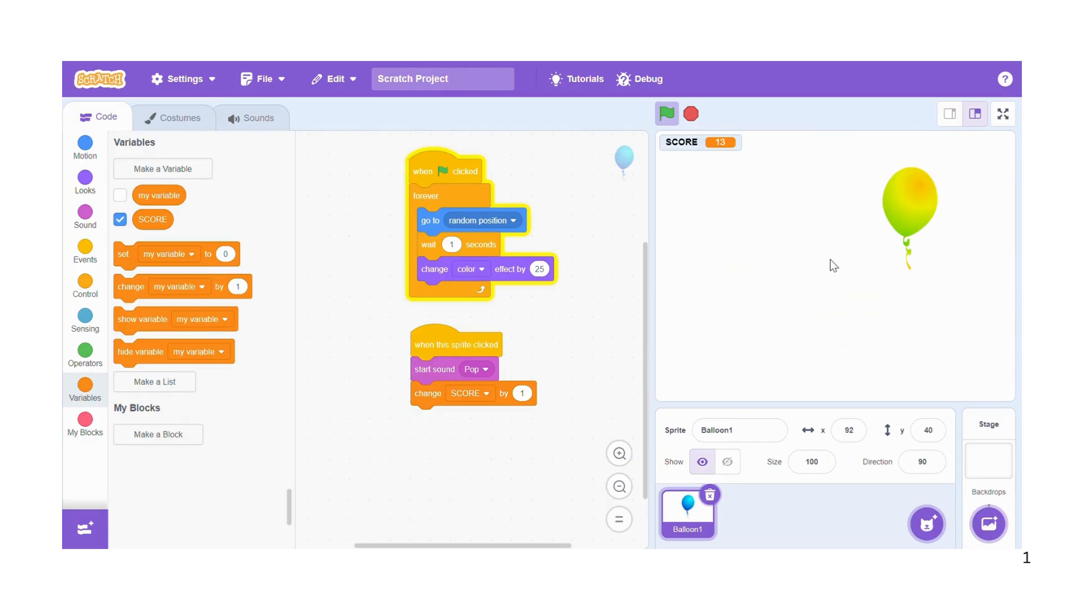
click(912, 208)
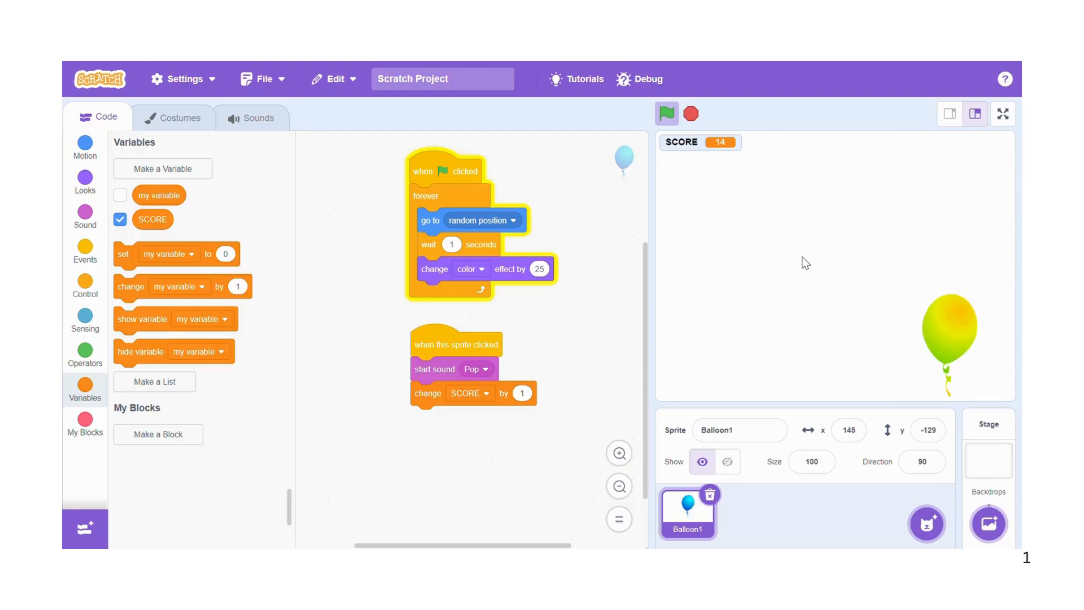
Choose the Rays backdrop from the backdrop library for the stage
click(990, 524)
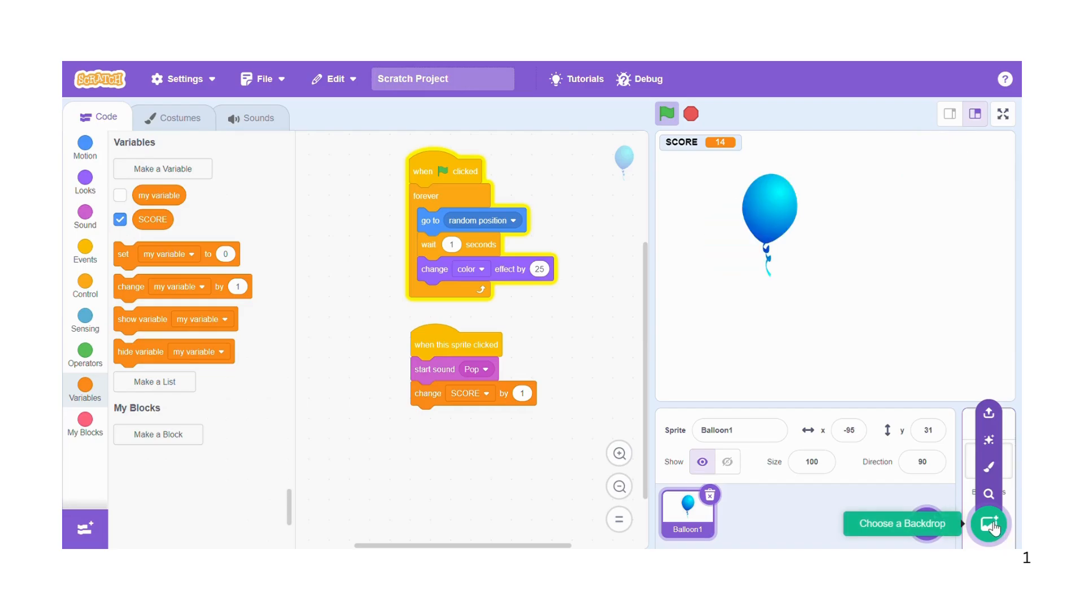
click(990, 523)
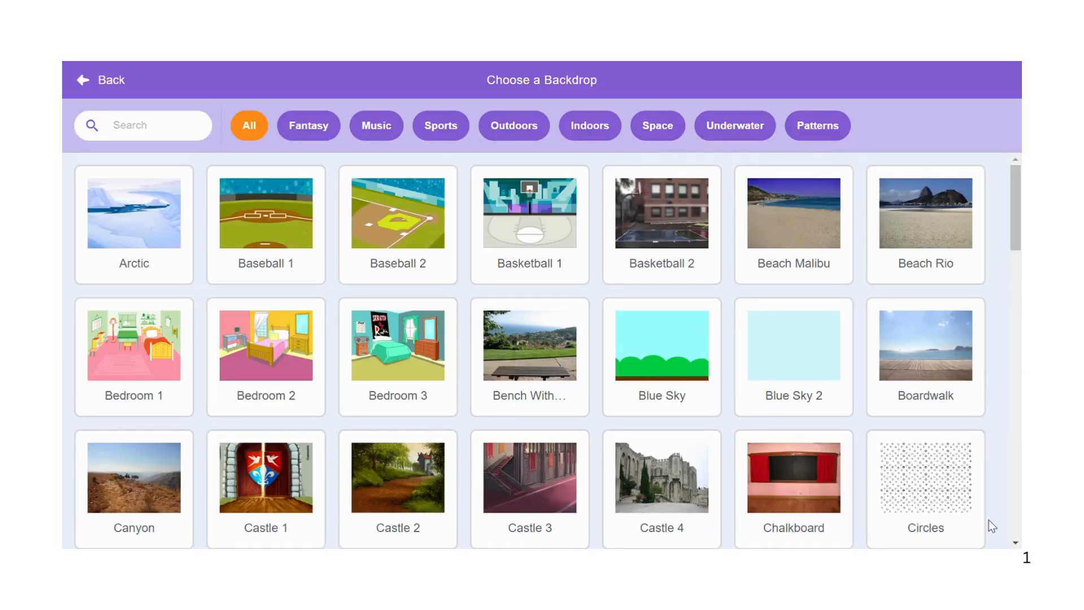
scroll(down, 3)
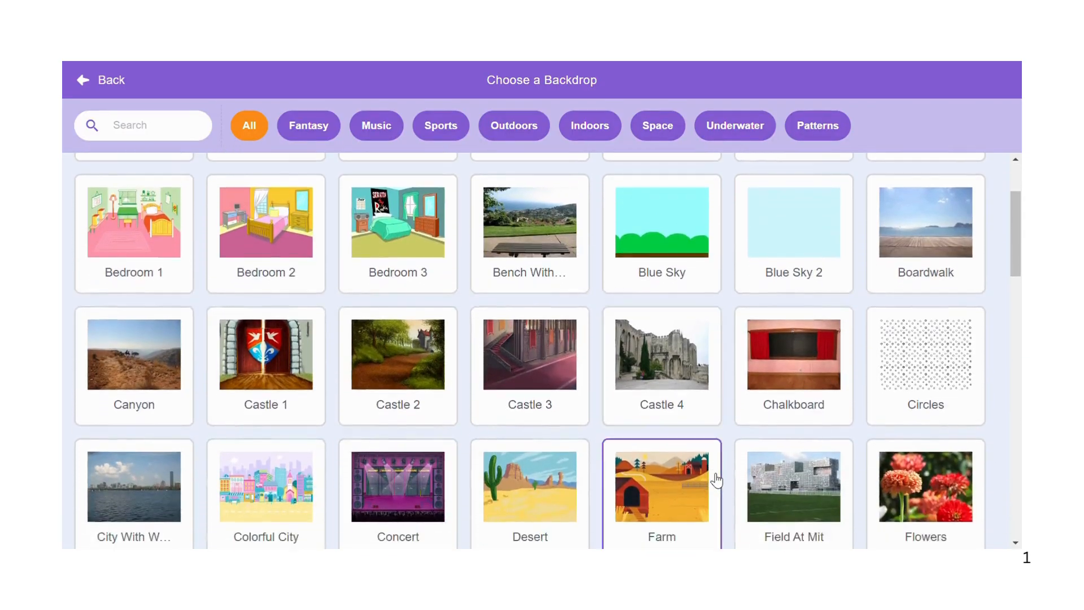
scroll(down, 3)
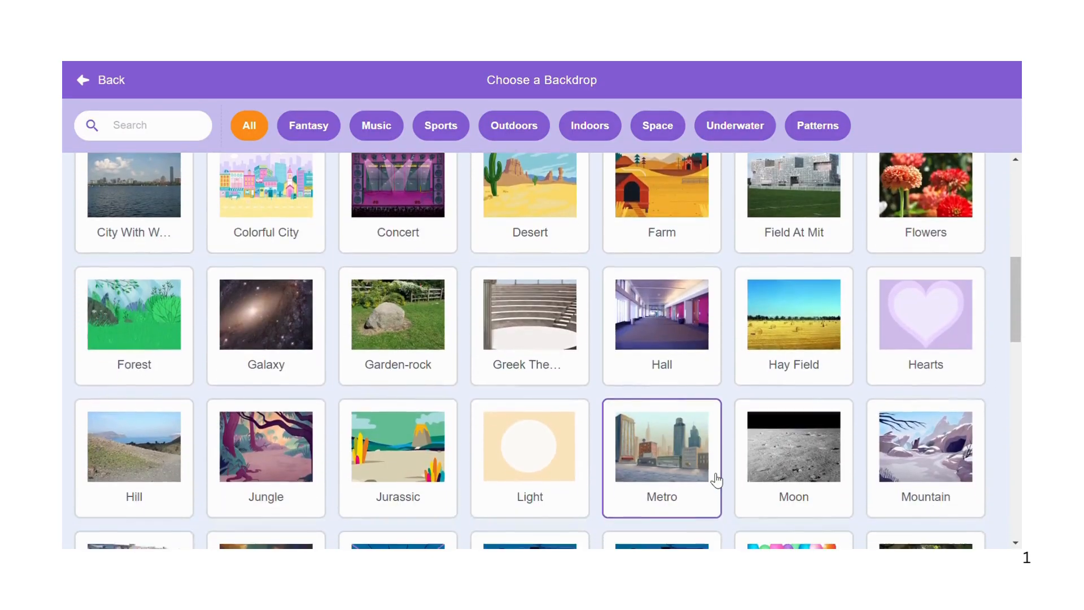
scroll(down, 3)
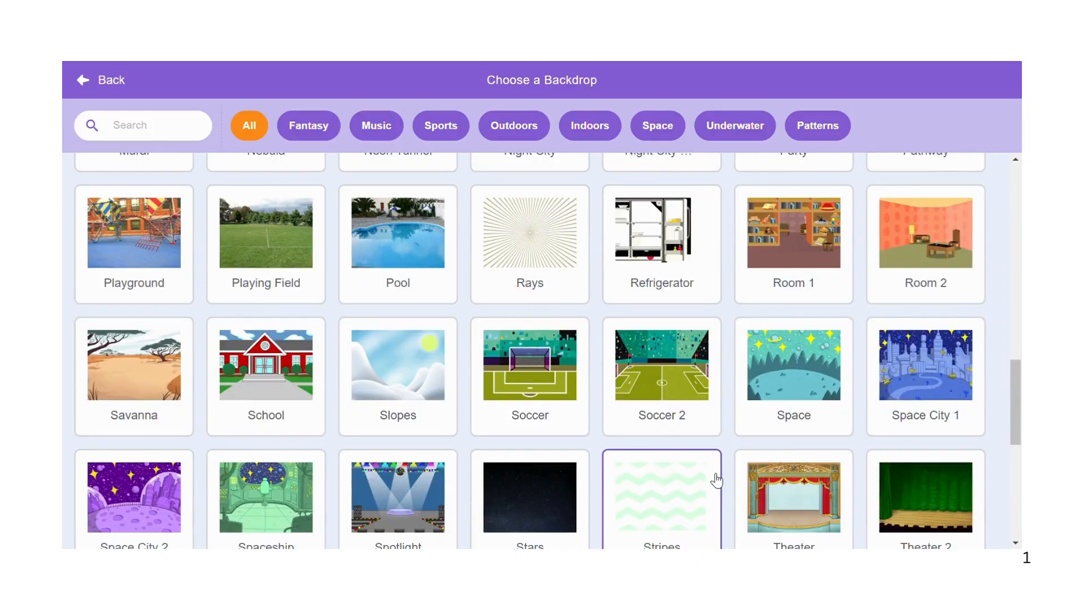
scroll(down, 3)
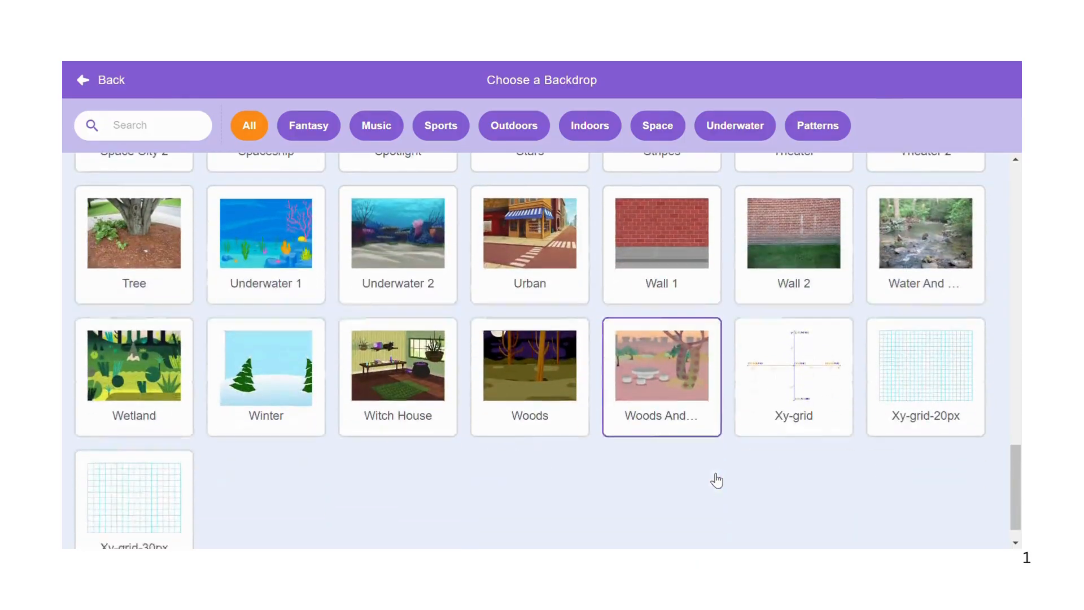
scroll(up, 3)
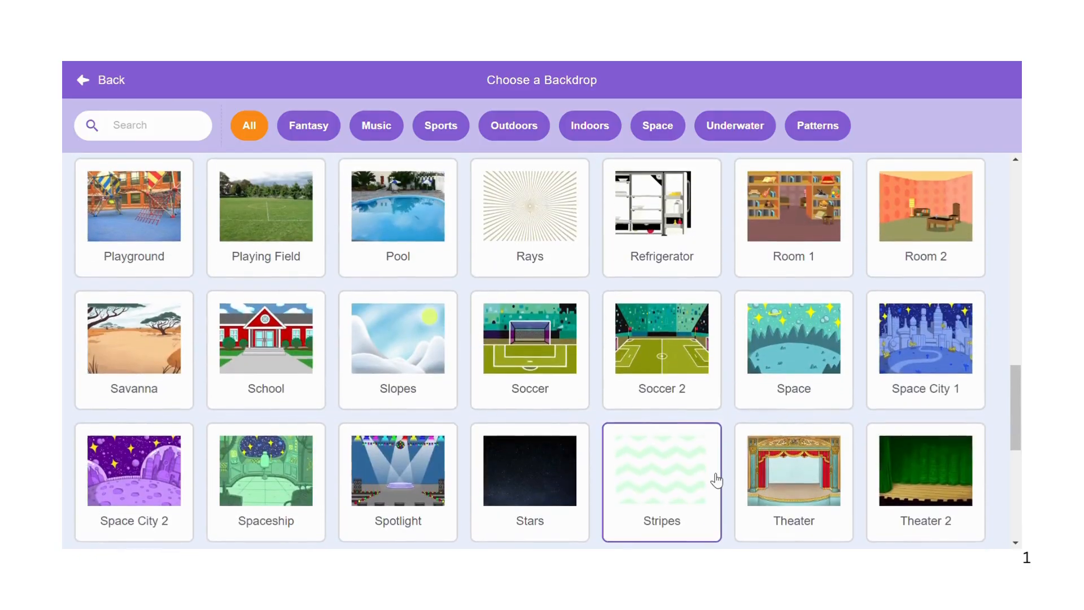
scroll(up, 3)
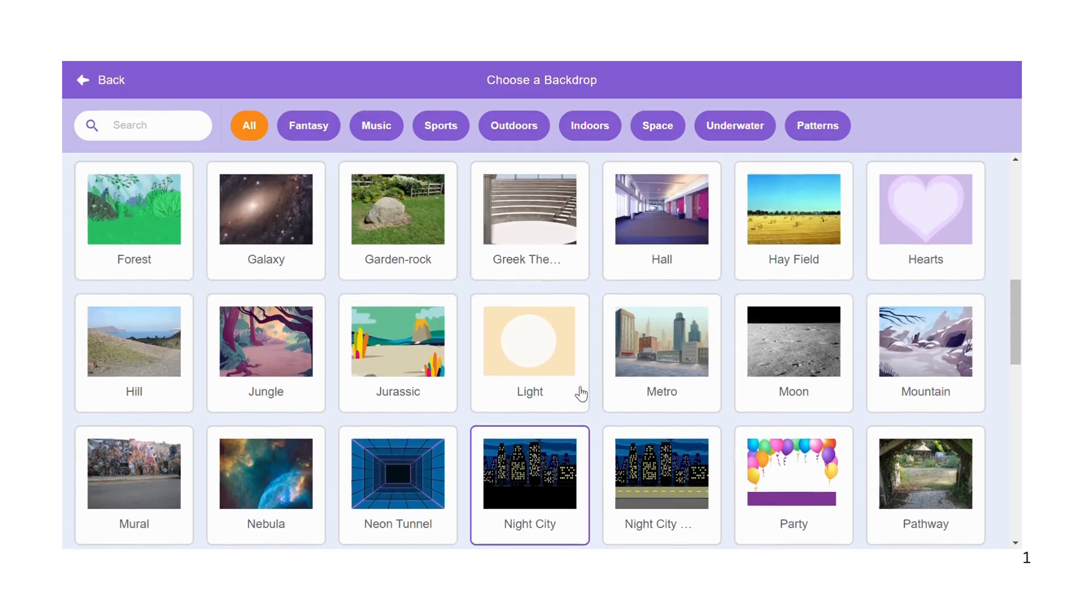
scroll(down, 3)
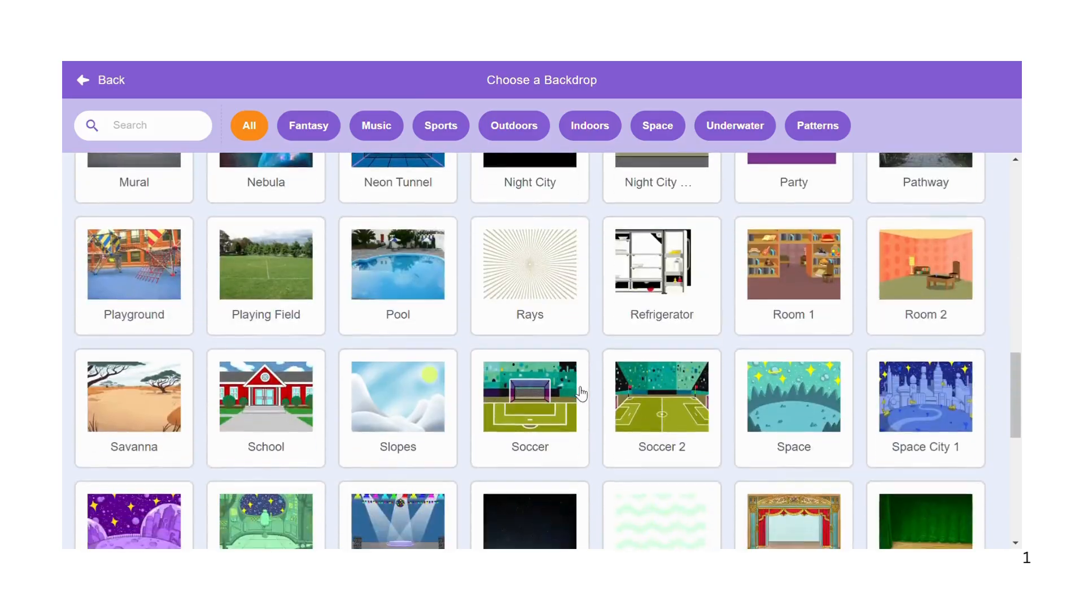
scroll(down, 3)
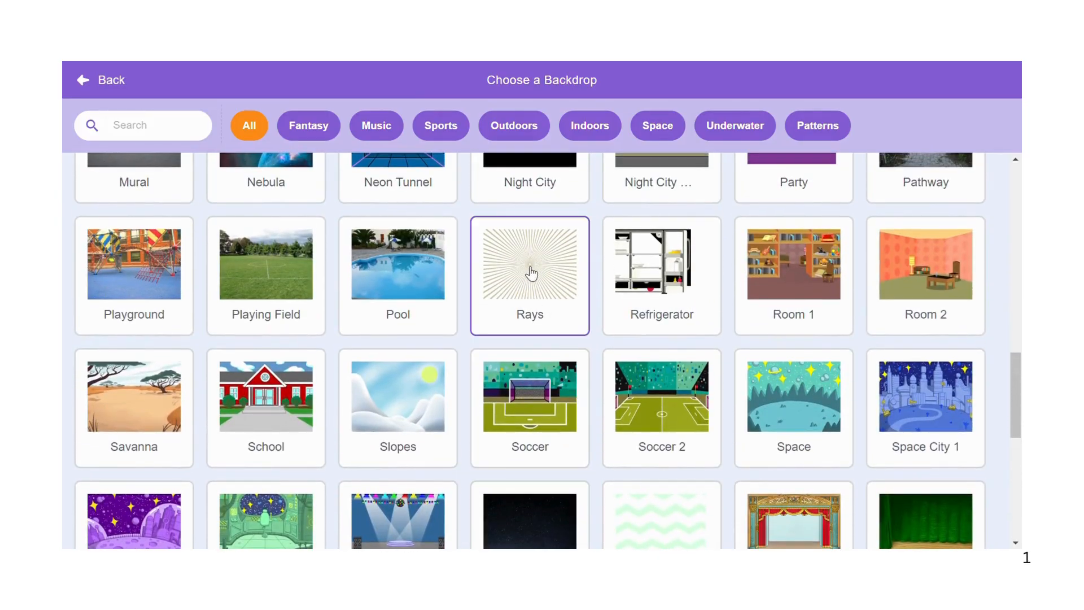
click(530, 262)
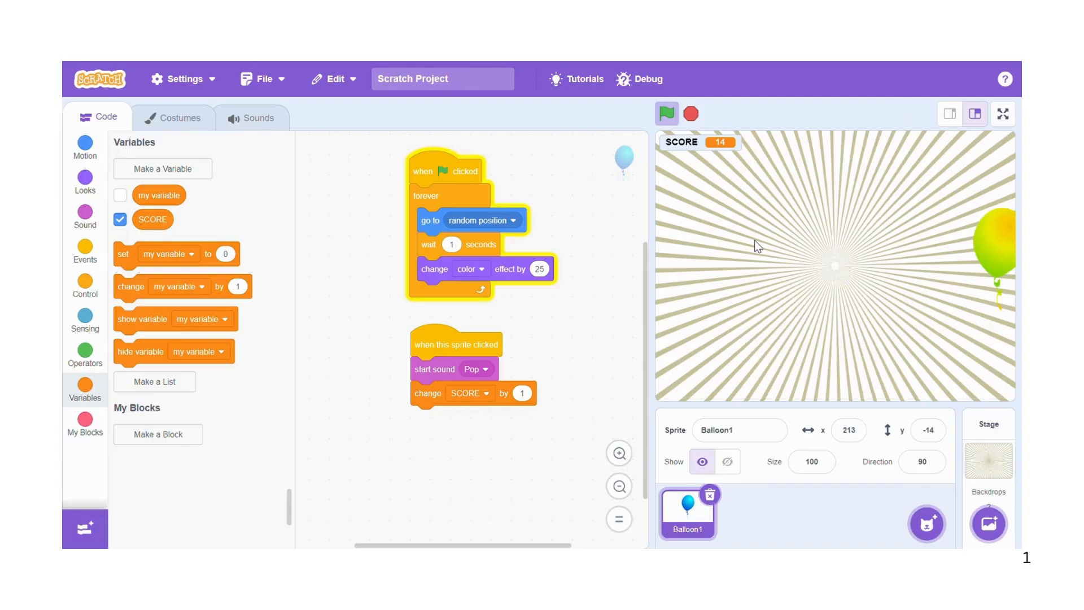
Play the game full screen, popping the balloon to raise SCORE to 22, then return to the editor
click(1003, 114)
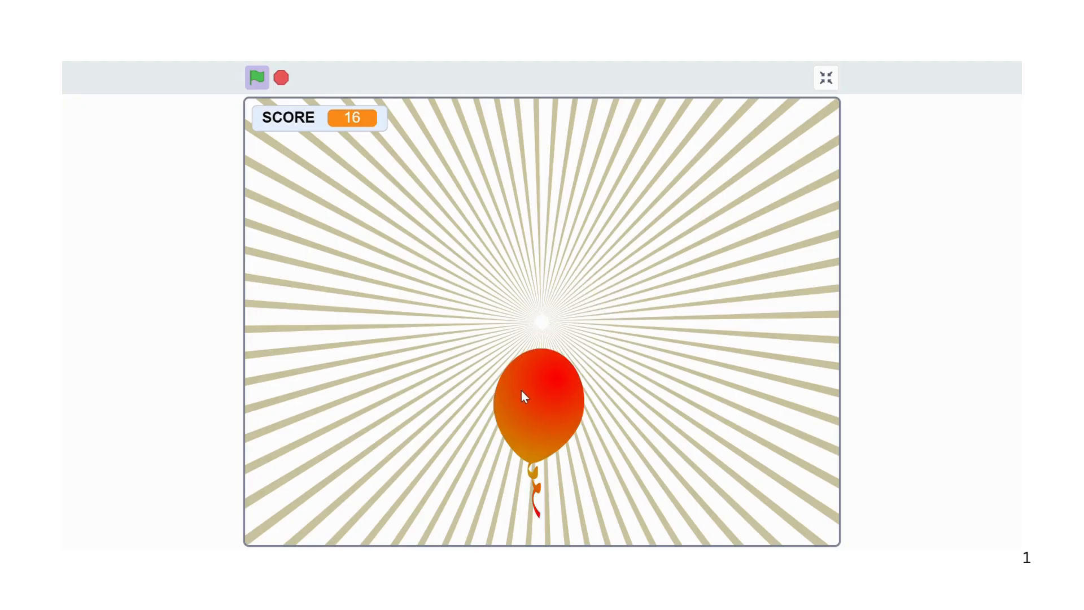
click(524, 397)
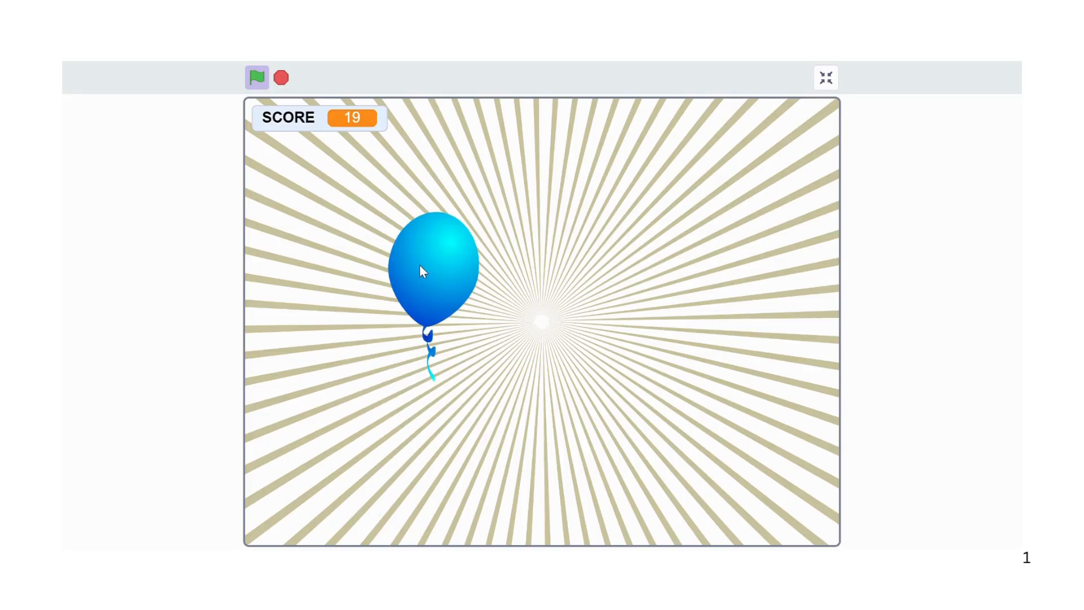
click(422, 271)
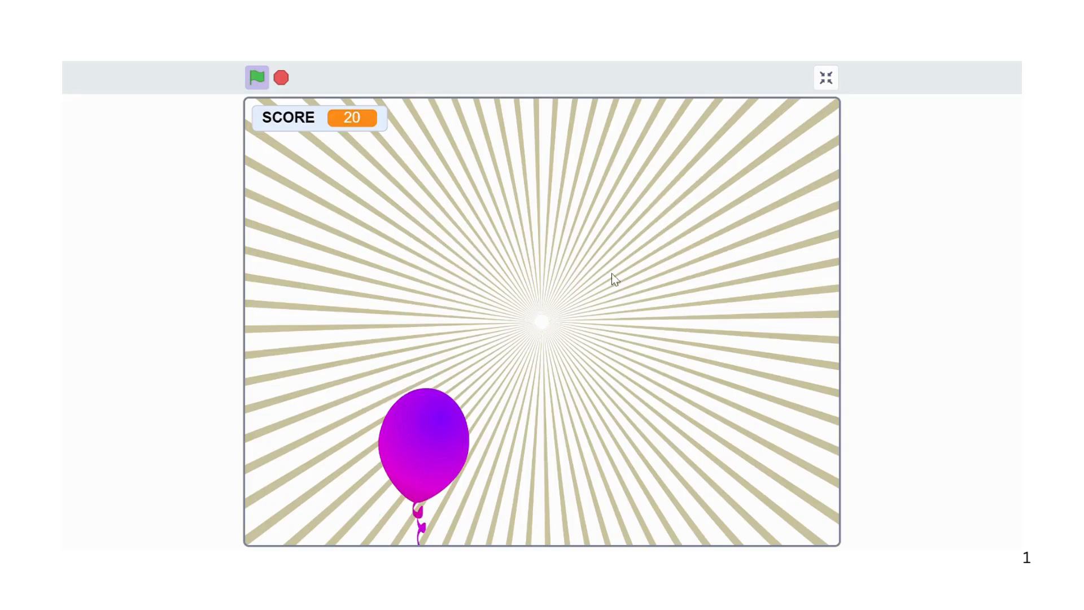
click(826, 76)
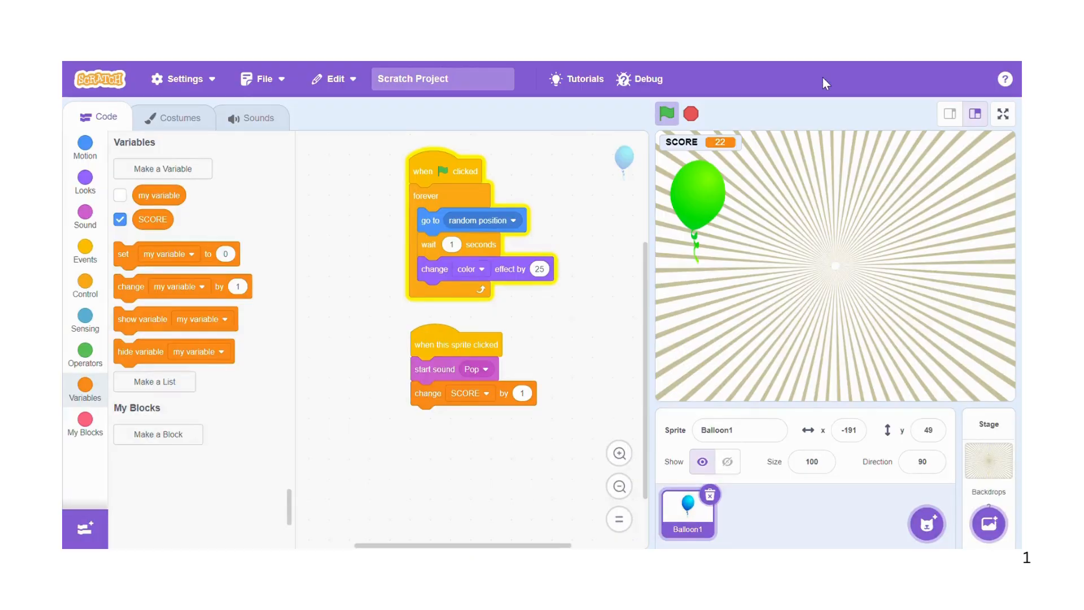